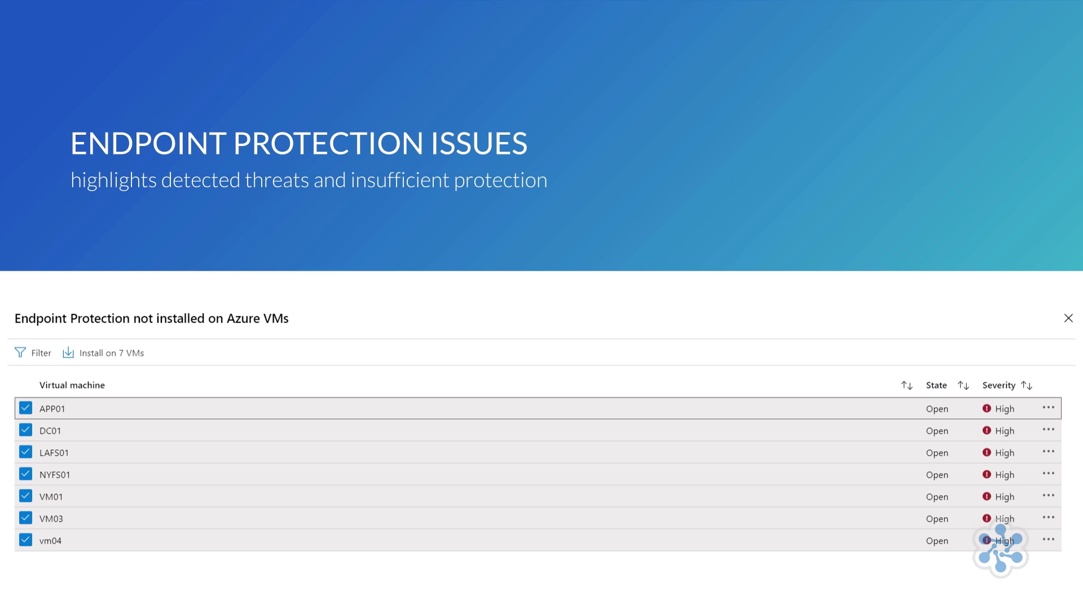
- Land on the Azure portal home page with services and recent resources listed
{"action": "left_click", "coordinate": [1069, 318]}
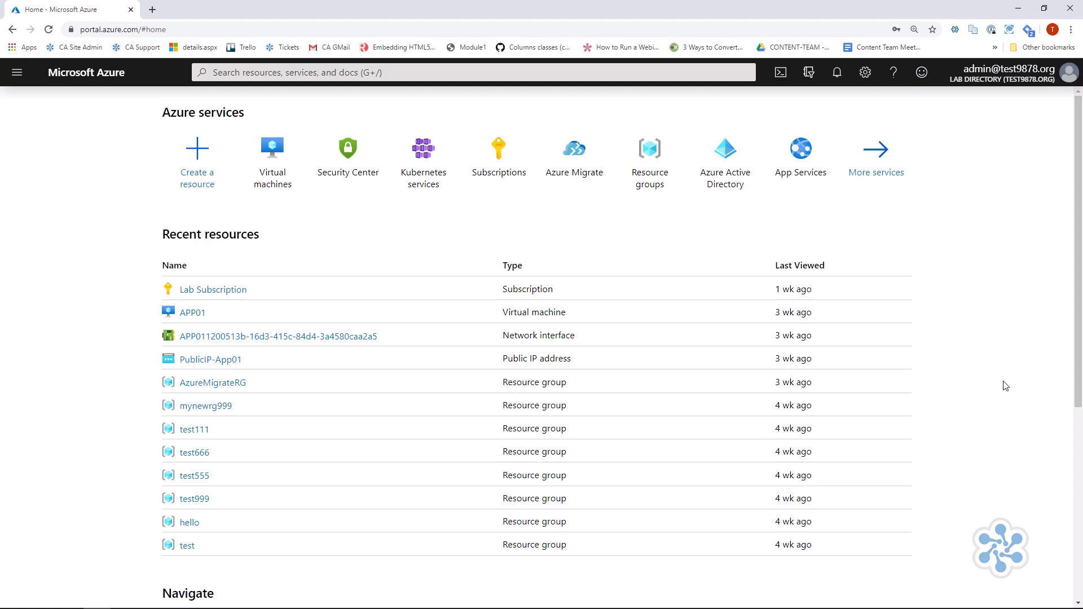
{"action": "mouse_move", "coordinate": [1014, 386]}
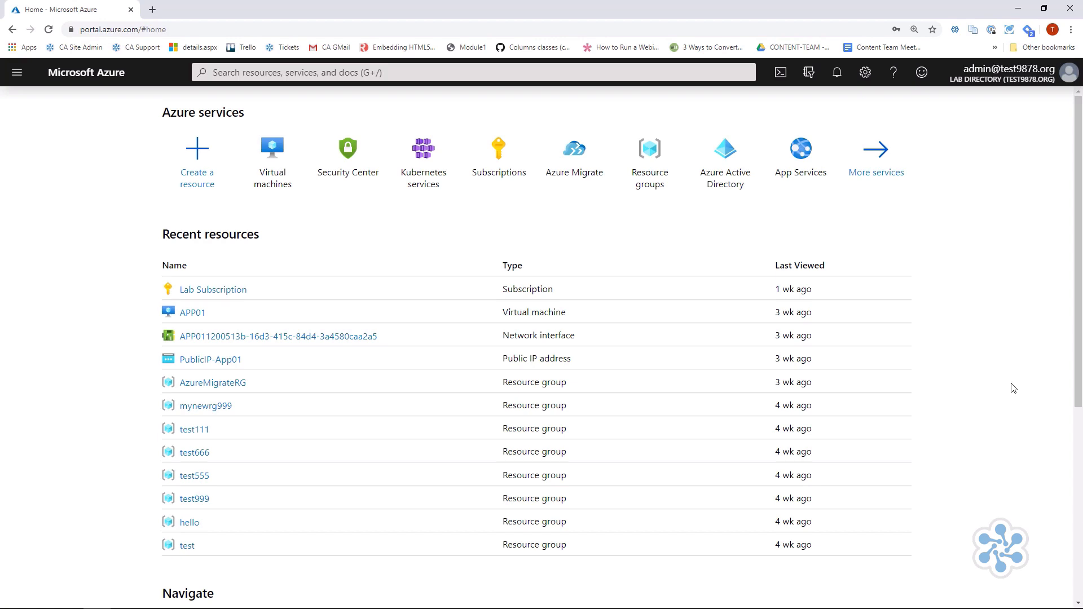
{"action": "mouse_move", "coordinate": [956, 366]}
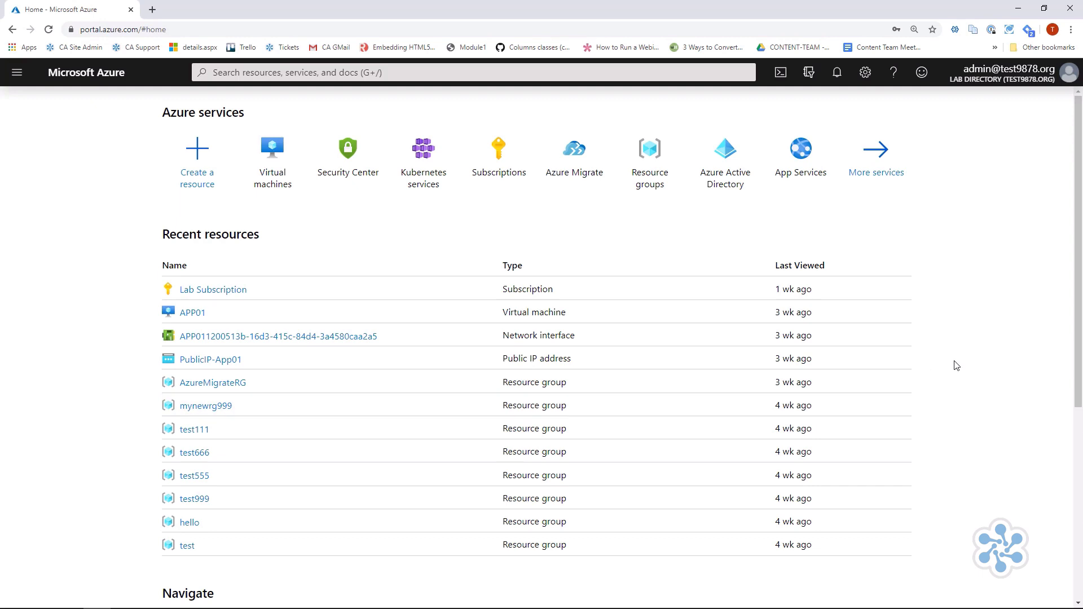
{"action": "mouse_move", "coordinate": [990, 247]}
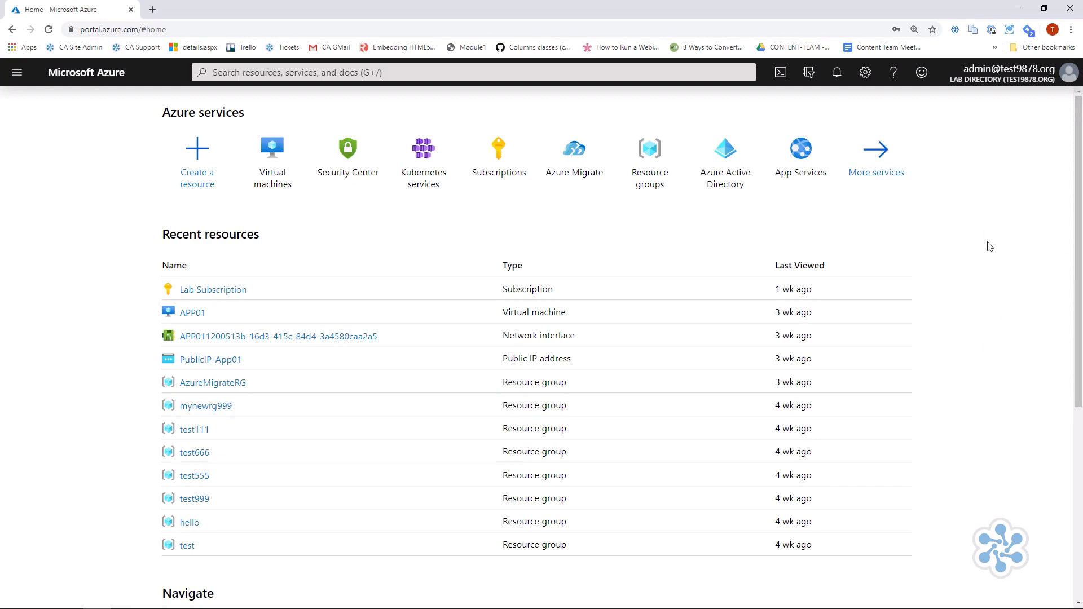
{"action": "mouse_move", "coordinate": [947, 236]}
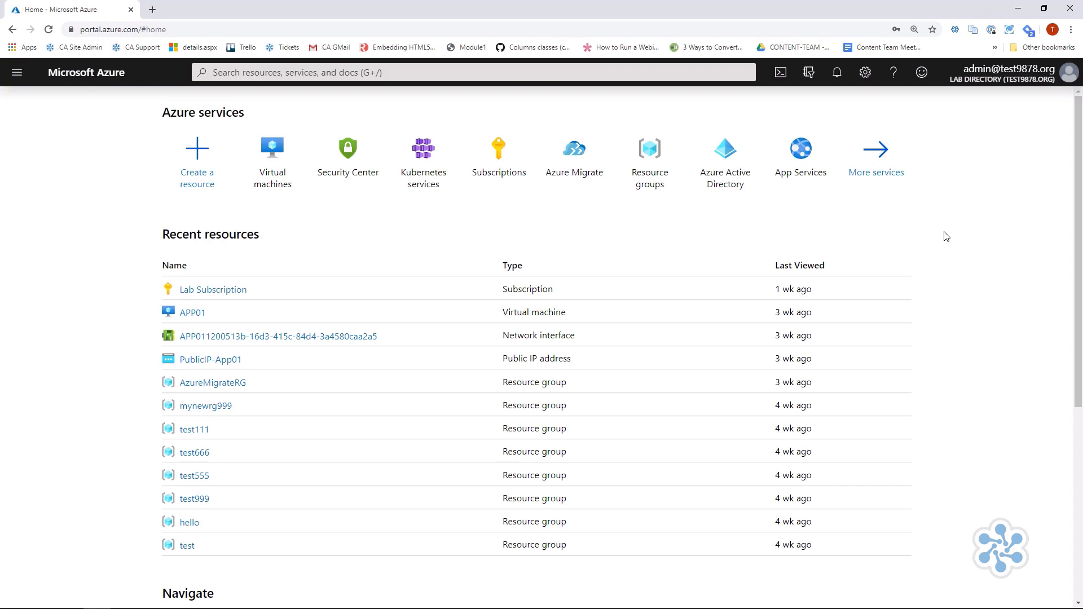
{"action": "mouse_move", "coordinate": [903, 242]}
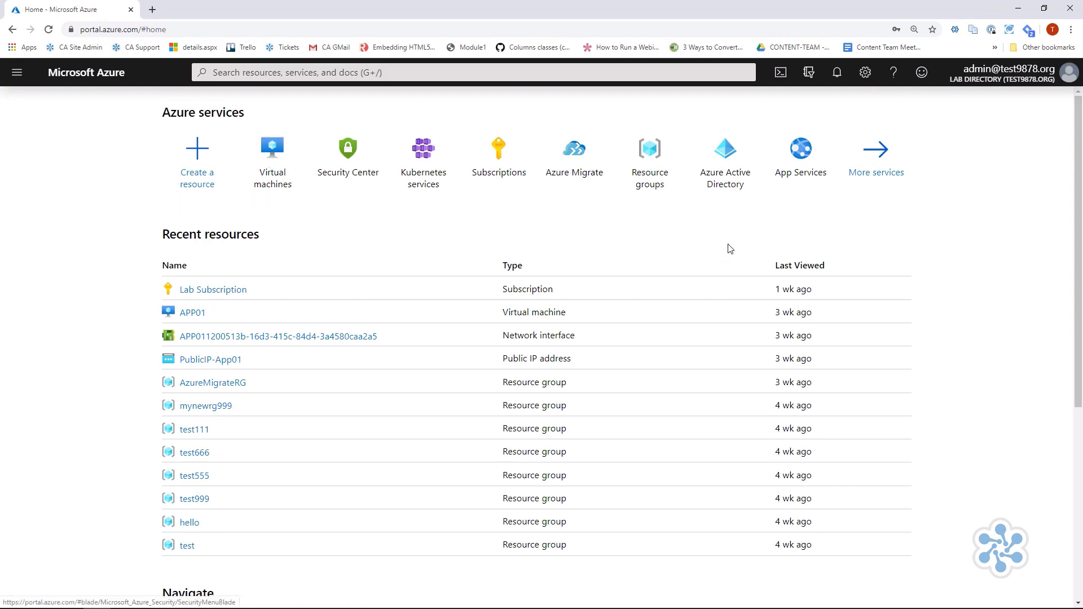
{"action": "mouse_move", "coordinate": [1001, 294]}
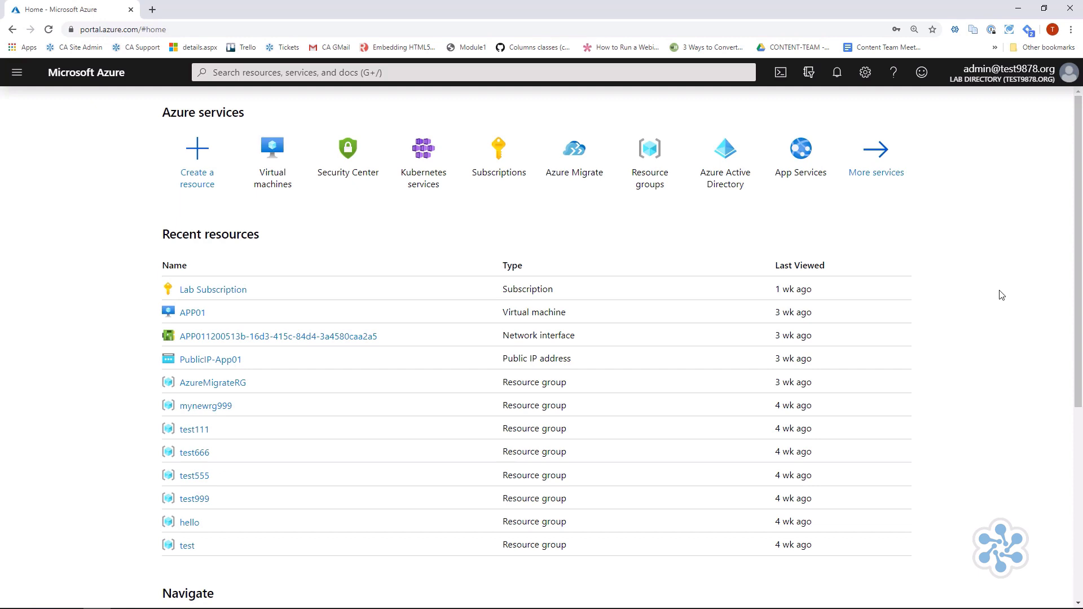
{"action": "mouse_move", "coordinate": [984, 247]}
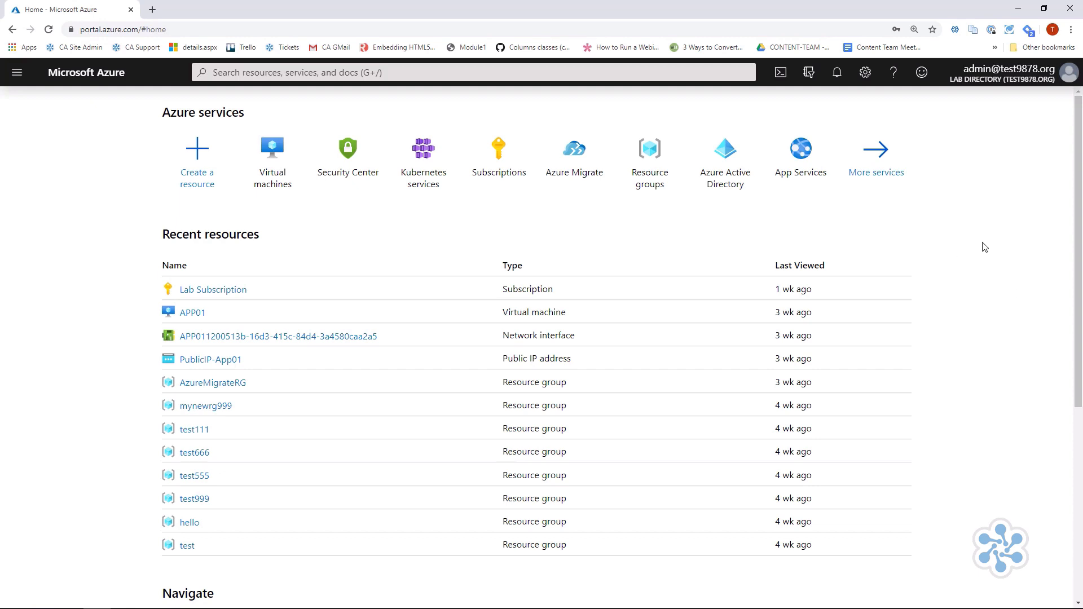
{"action": "mouse_move", "coordinate": [969, 260]}
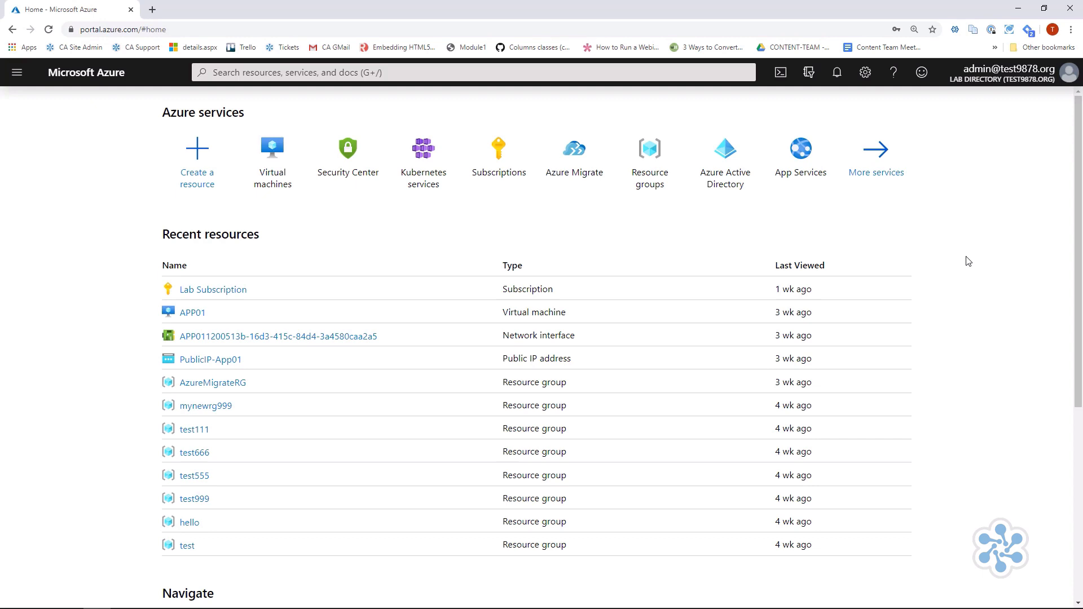
{"action": "mouse_move", "coordinate": [272, 159]}
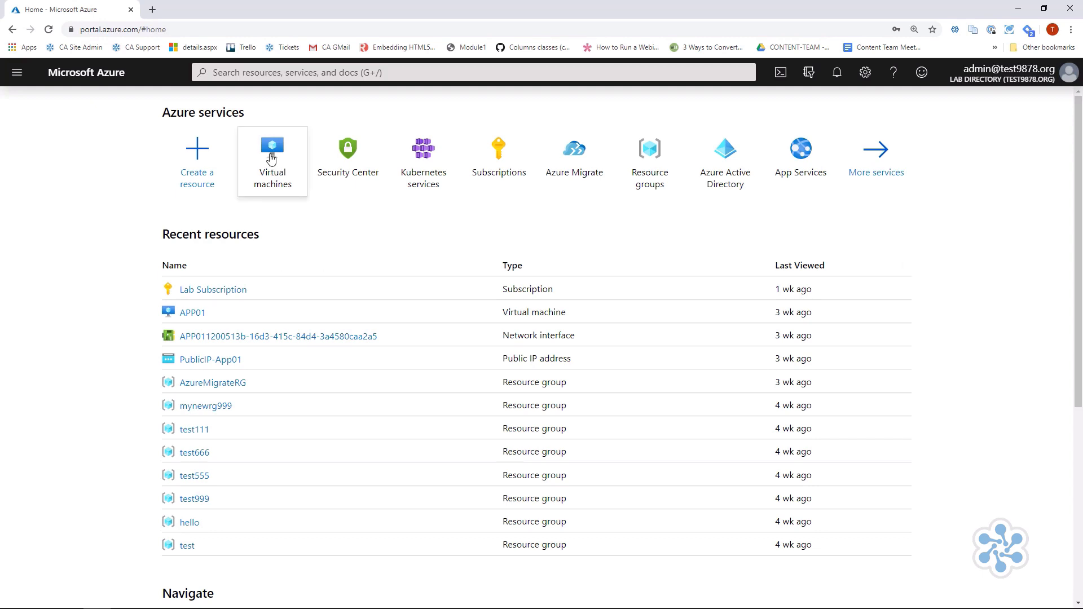
- Show the subscription's Virtual machines list (APP01, DC01, vm04 and others)
{"action": "left_click", "coordinate": [272, 161]}
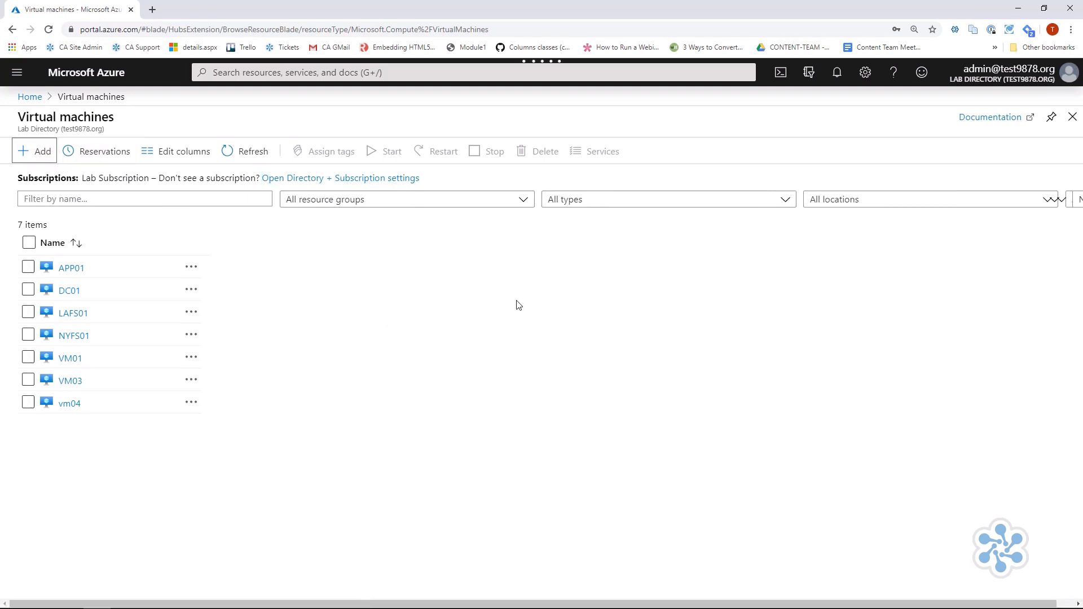
- Start a new VM in resource group MyResourceGroup and name it mynewvm
{"action": "left_click", "coordinate": [34, 150]}
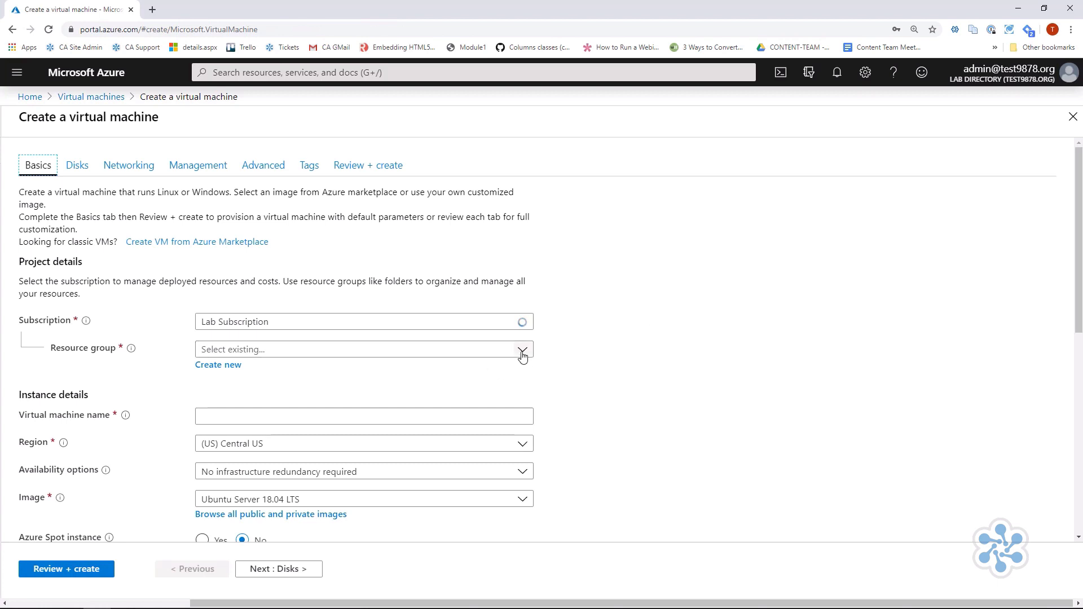
{"action": "left_click", "coordinate": [523, 350]}
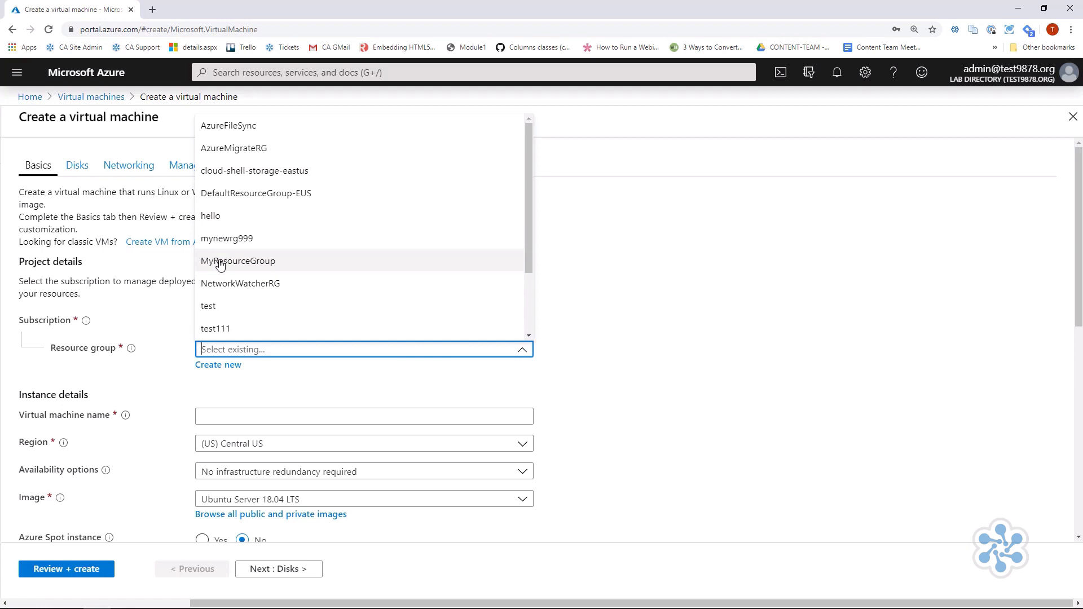
{"action": "left_click", "coordinate": [238, 261]}
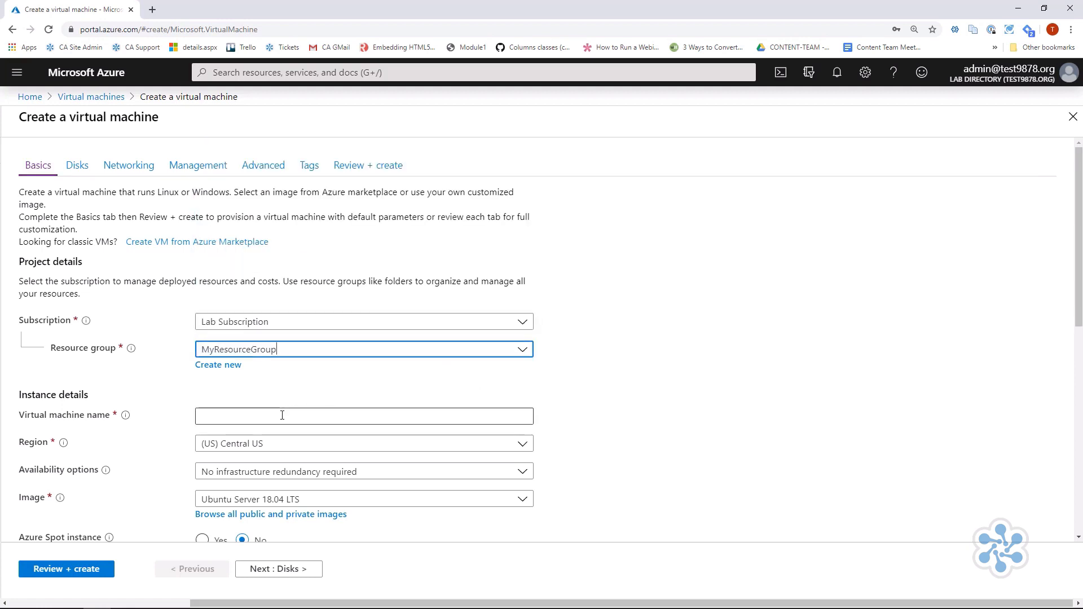
{"action": "left_click", "coordinate": [363, 416]}
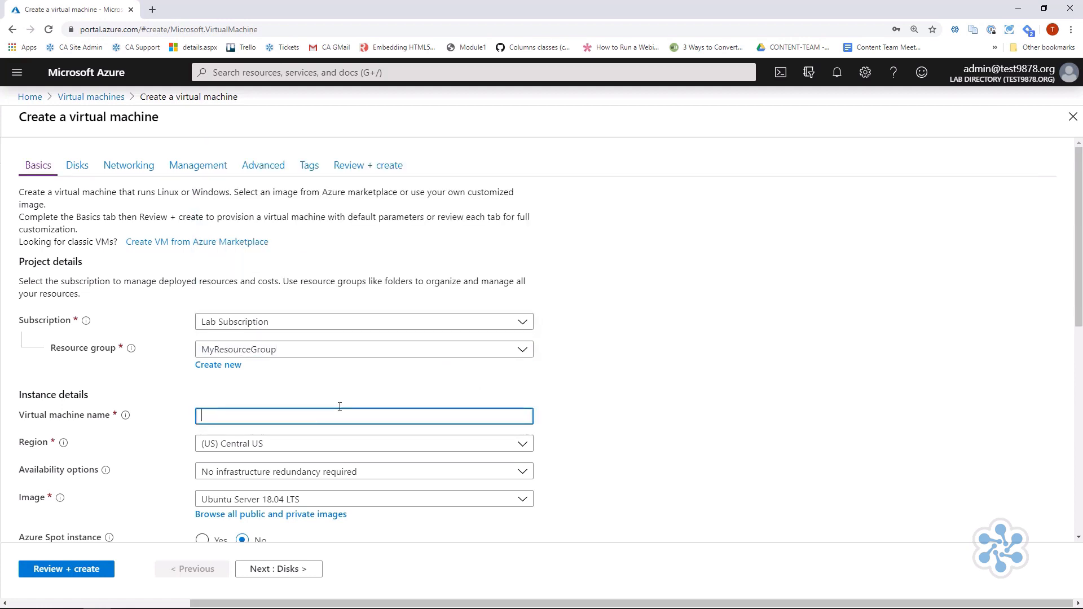
{"action": "type", "text": "mynewvm"}
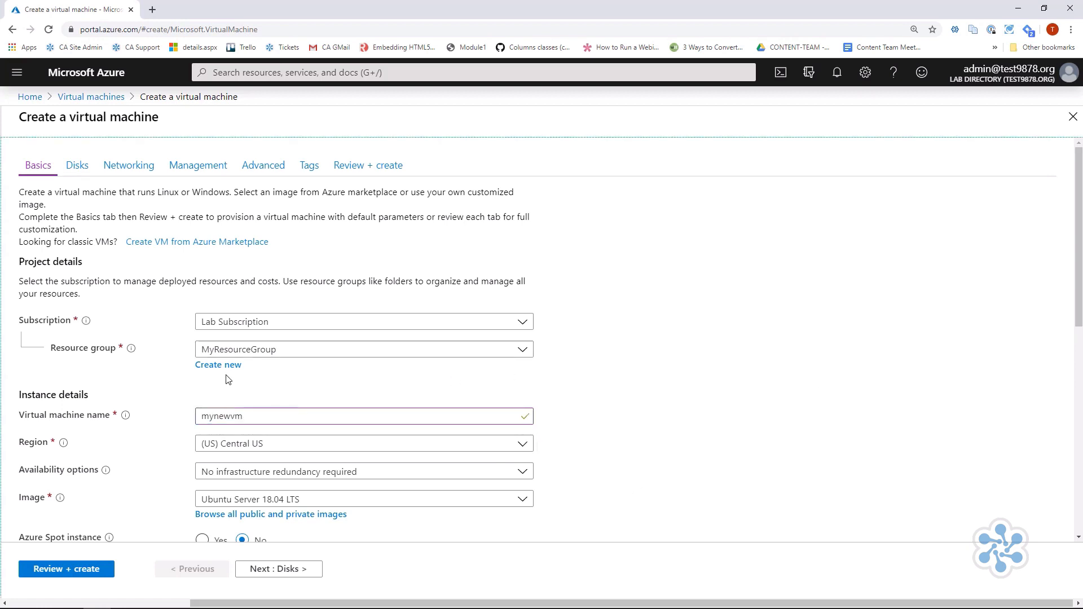
{"action": "scroll", "scroll_direction": "down", "scroll_amount": 3}
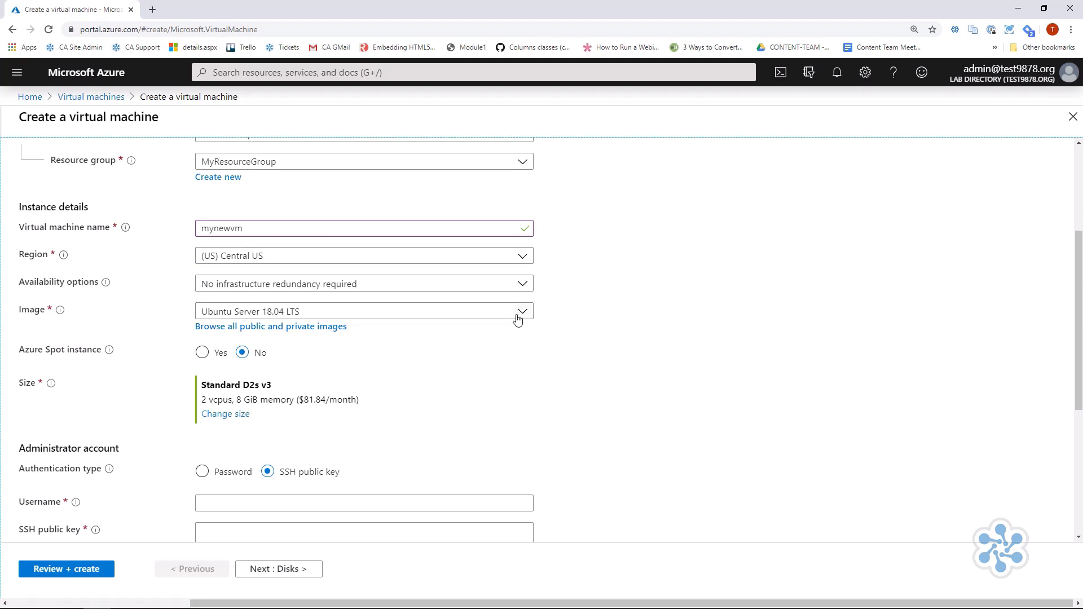
- Choose the Windows Server 2019 Datacenter image, set admin vmadmin with confirmed password, and continue to Disks
{"action": "left_click", "coordinate": [362, 311]}
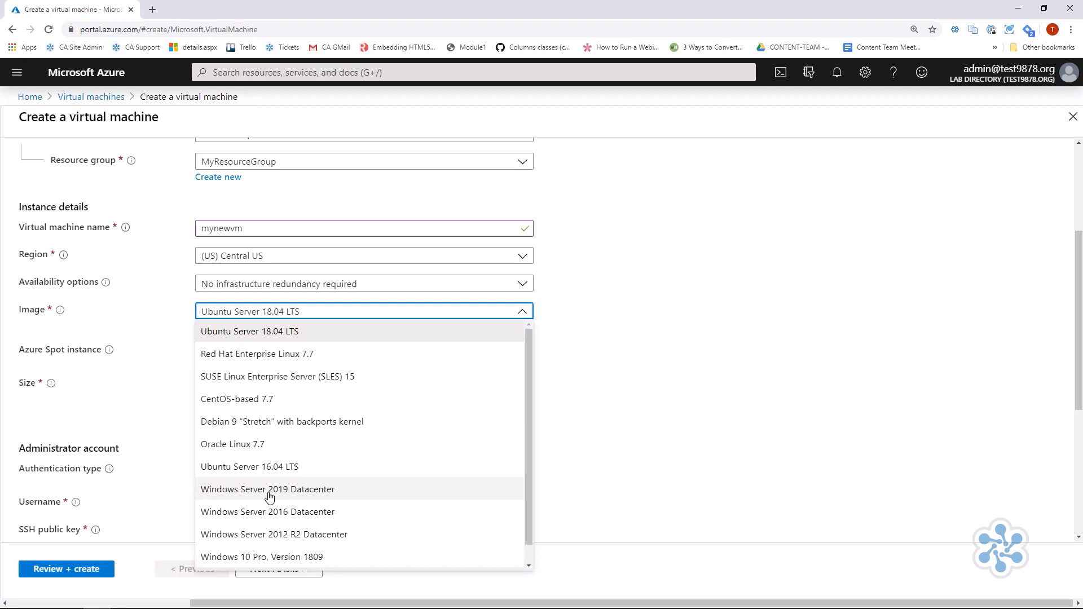
{"action": "left_click", "coordinate": [269, 489]}
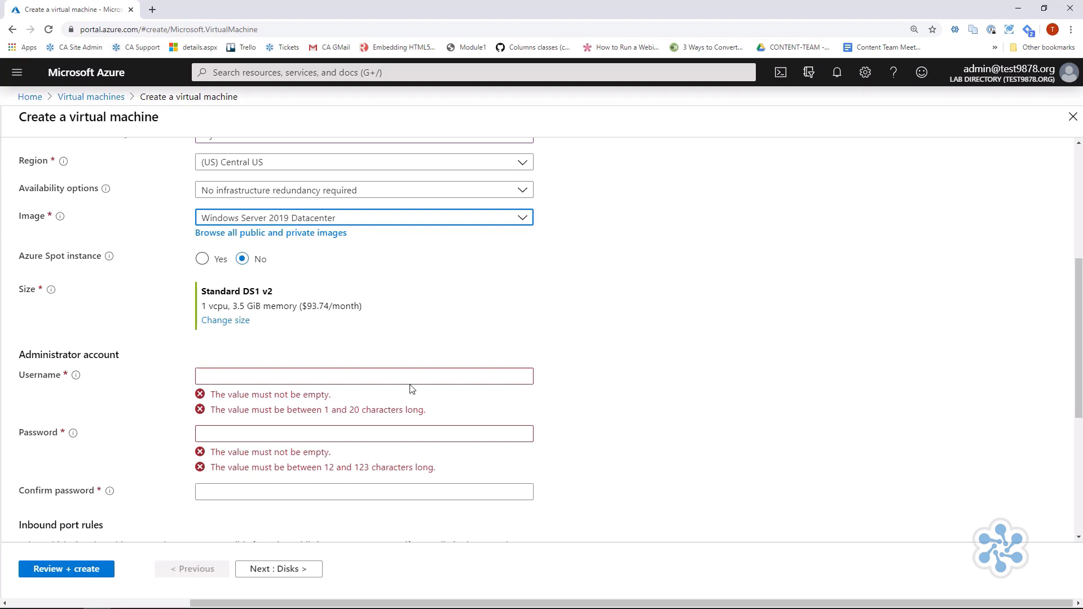
{"action": "left_click", "coordinate": [363, 376]}
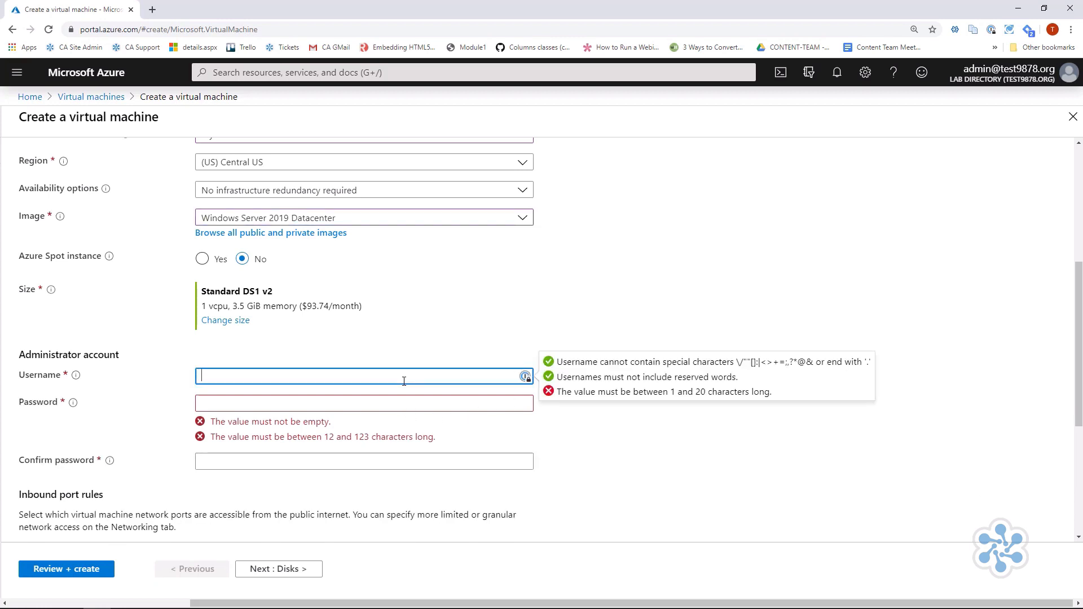
{"action": "type", "text": "vmadmin"}
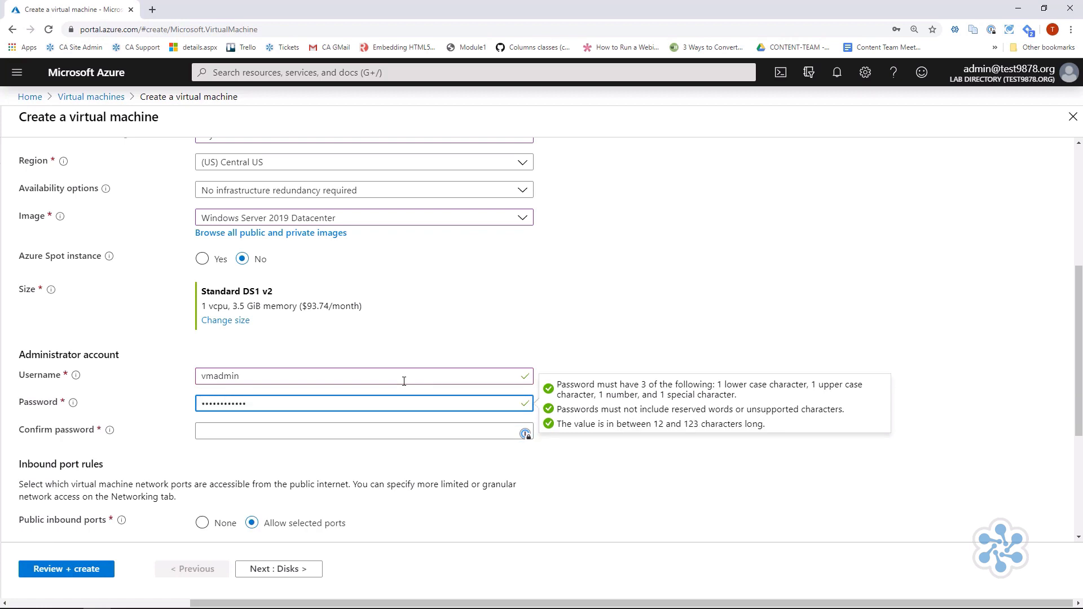
{"action": "left_click", "coordinate": [362, 430]}
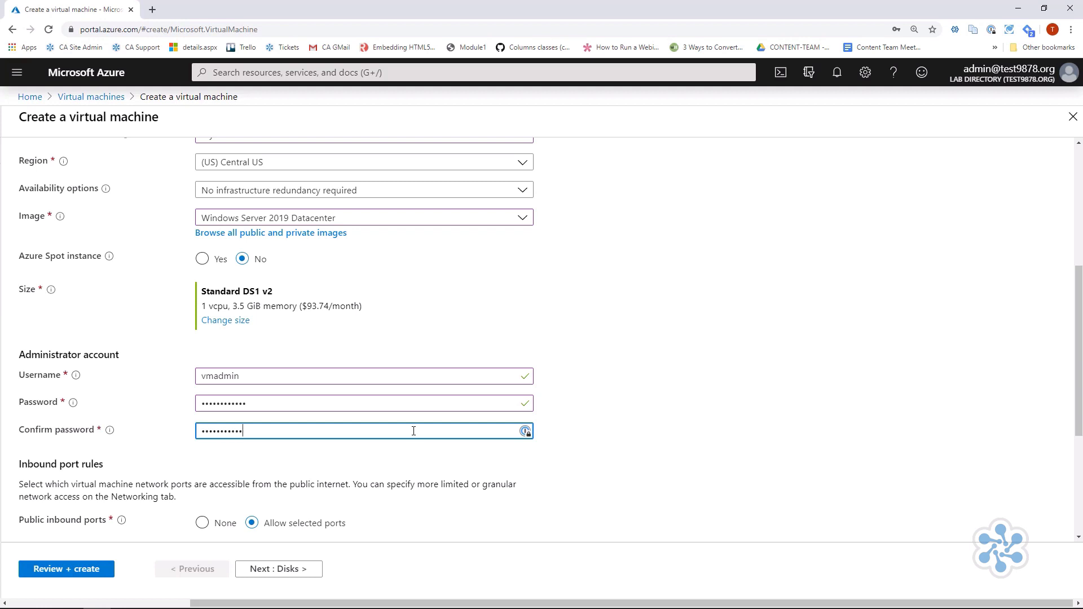
{"action": "scroll", "scroll_direction": "down", "scroll_amount": 3}
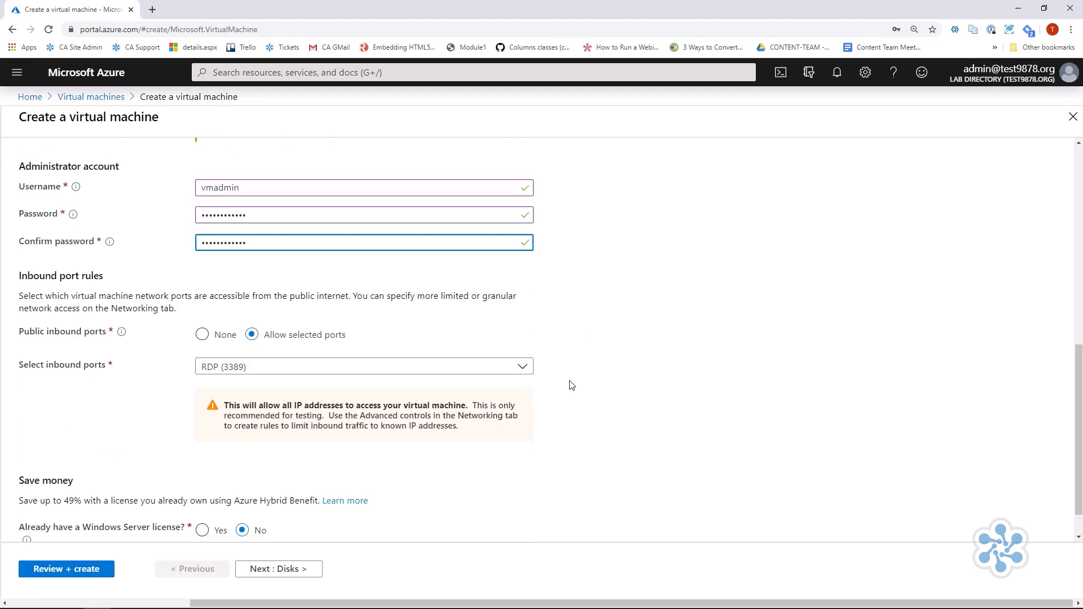
{"action": "scroll", "scroll_direction": "down", "scroll_amount": 3}
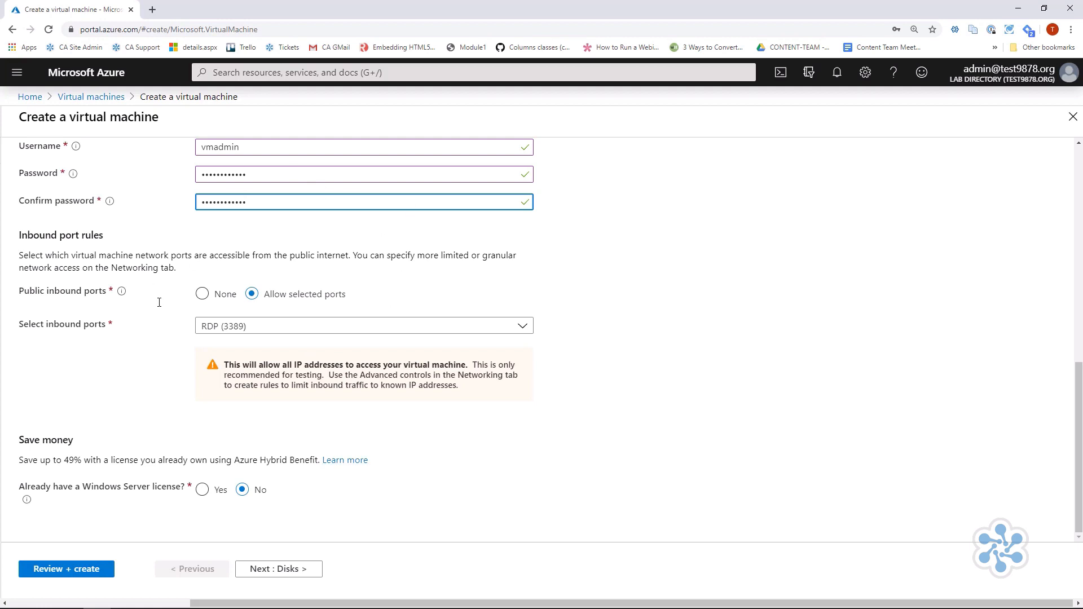
{"action": "left_click", "coordinate": [278, 569]}
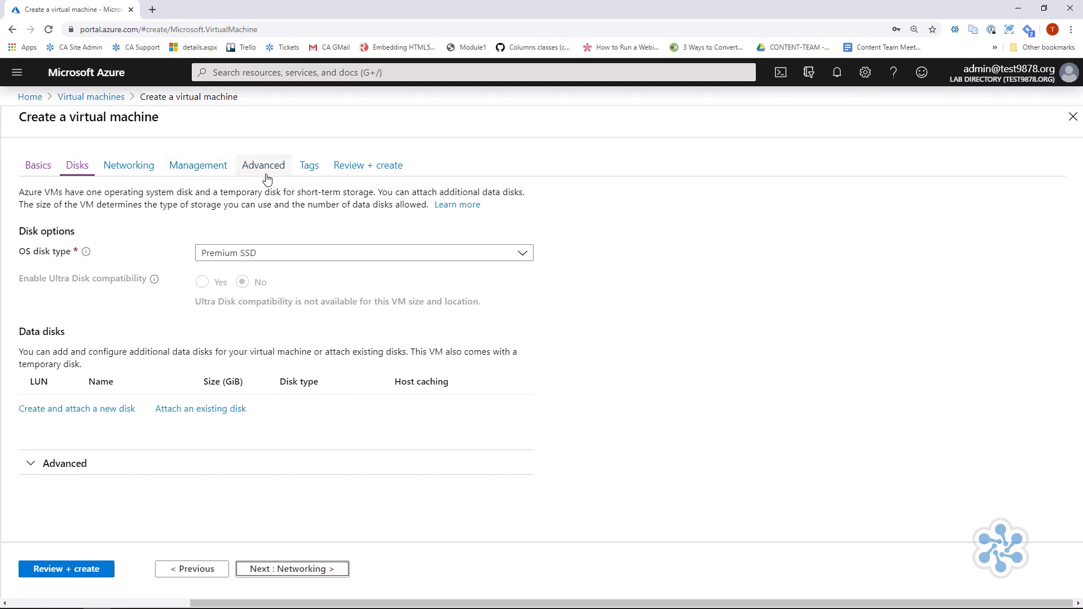
{"action": "mouse_move", "coordinate": [285, 569]}
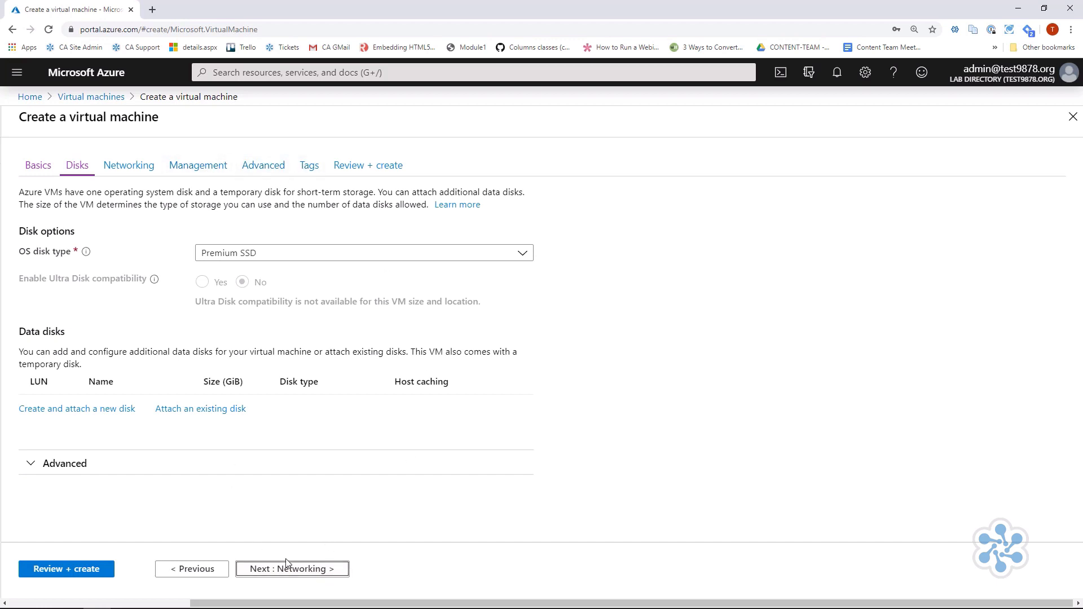
- Continue to Networking and review the new virtual network, subnet, public IP and RDP rule
{"action": "left_click", "coordinate": [291, 568]}
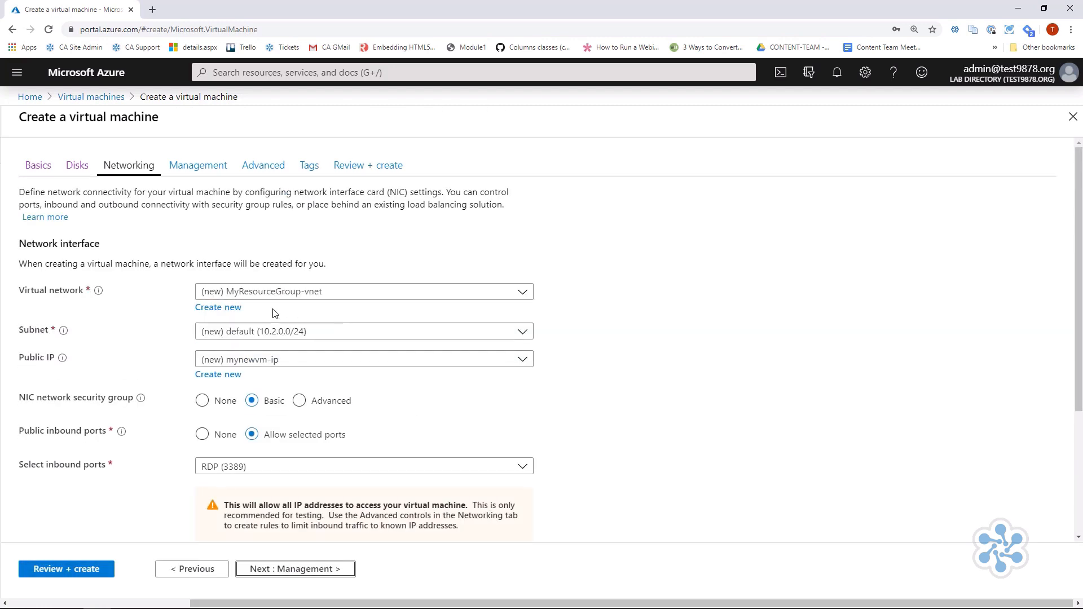
{"action": "mouse_move", "coordinate": [624, 361]}
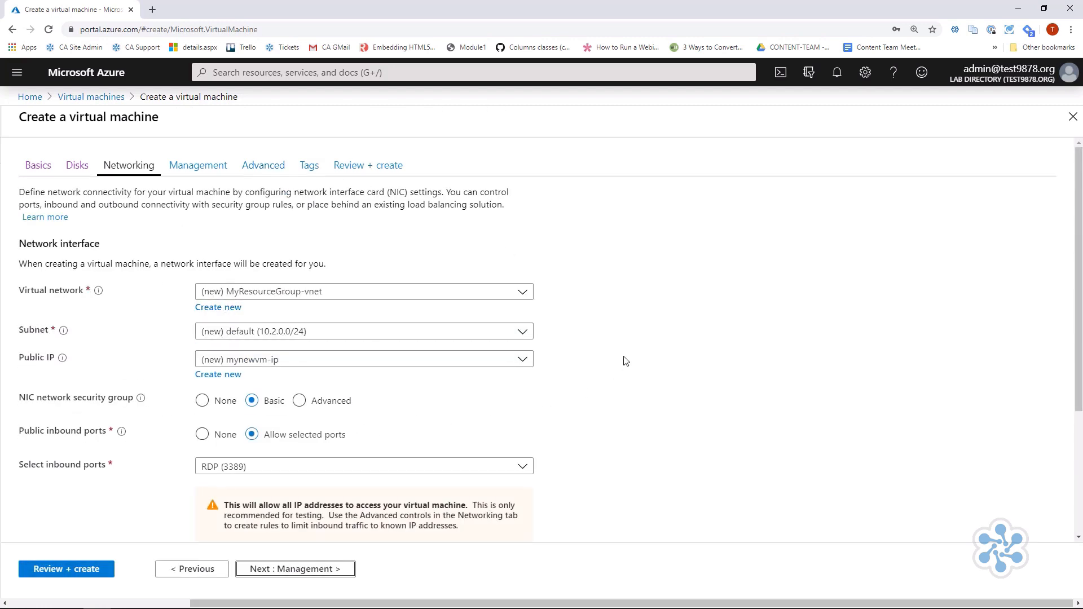
{"action": "scroll", "scroll_direction": "down", "scroll_amount": 3}
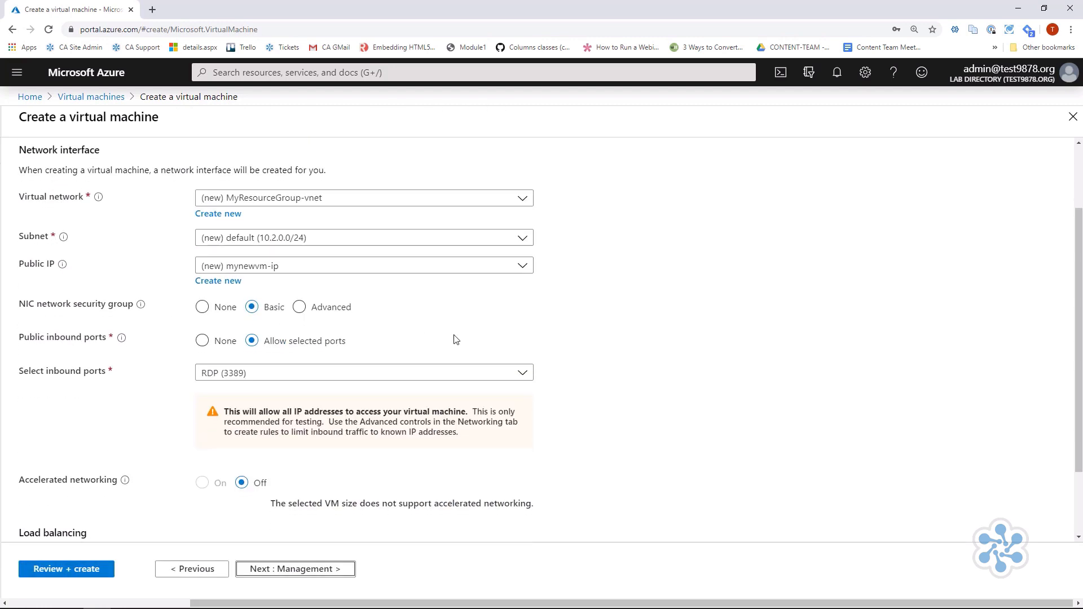
{"action": "scroll", "scroll_direction": "down", "scroll_amount": 3}
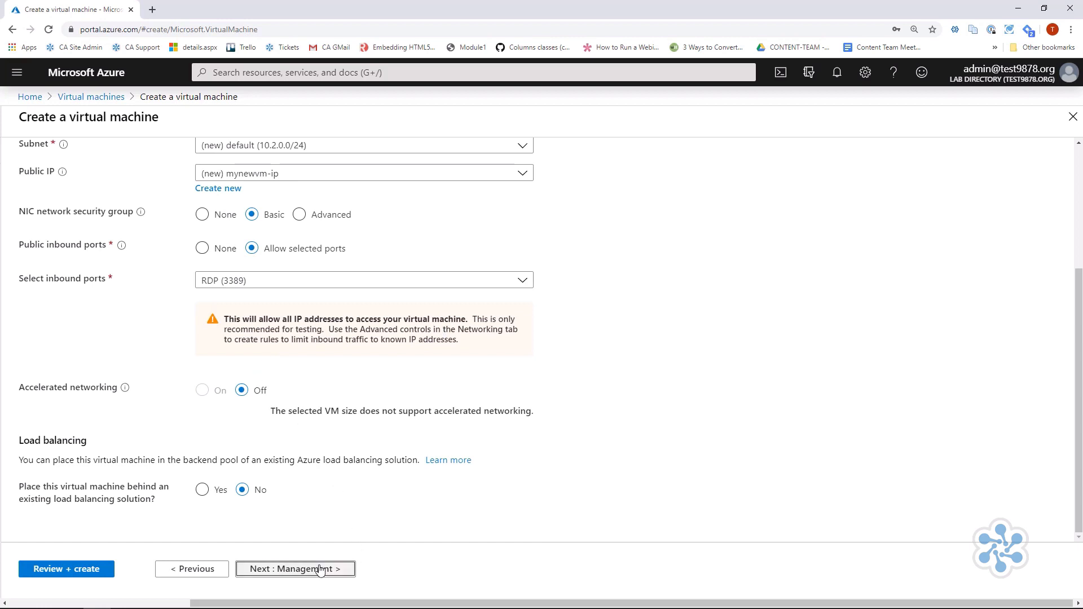
- Move through Management to Advanced and list the extensions available to install
{"action": "left_click", "coordinate": [294, 568]}
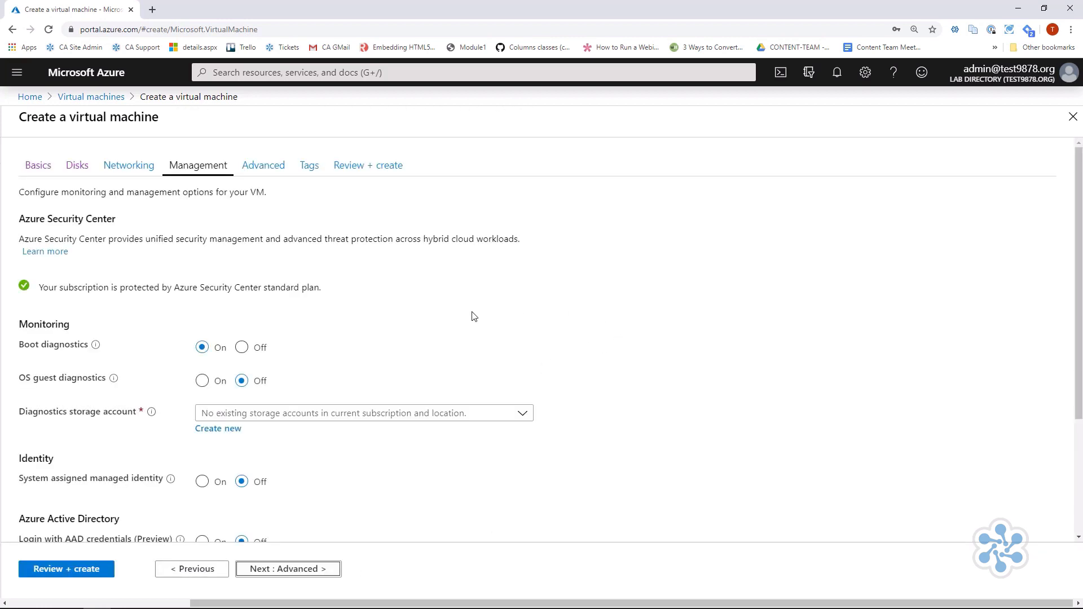
{"action": "scroll", "scroll_direction": "down", "scroll_amount": 3}
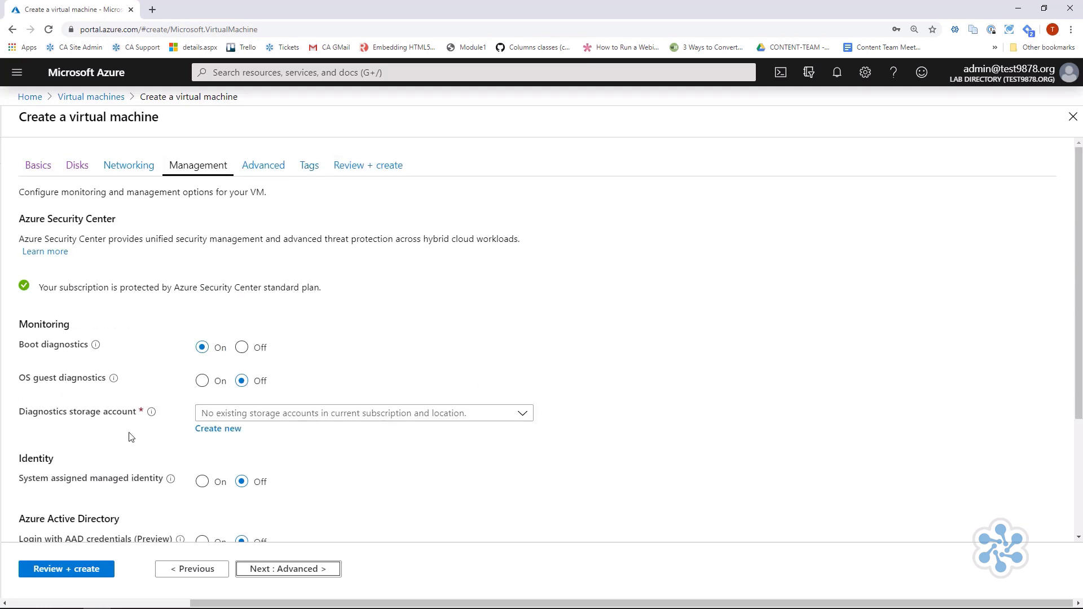
{"action": "scroll", "scroll_direction": "down", "scroll_amount": 3}
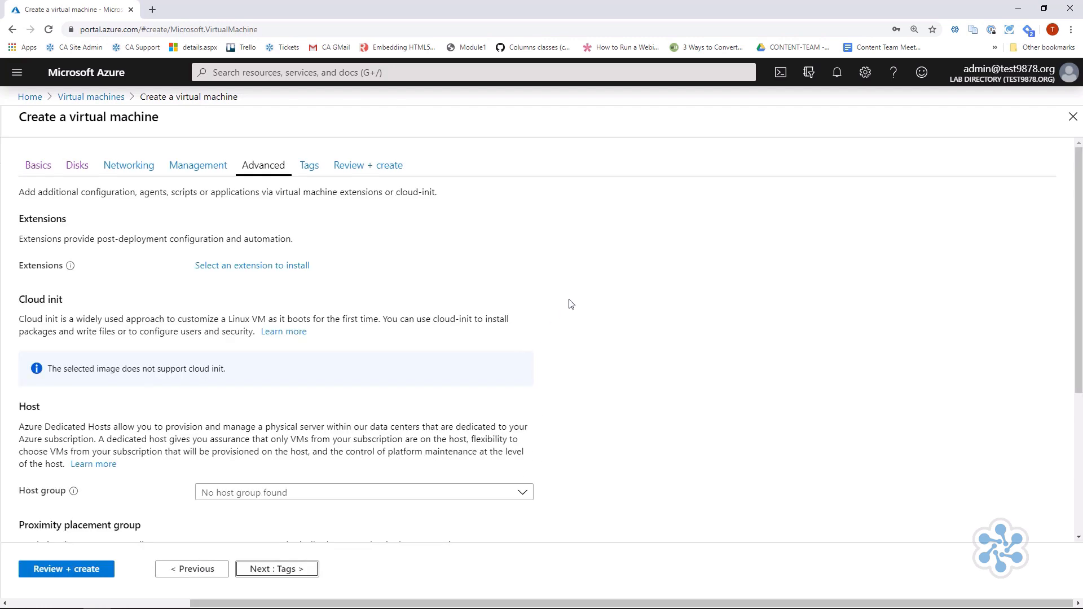
{"action": "mouse_move", "coordinate": [327, 268]}
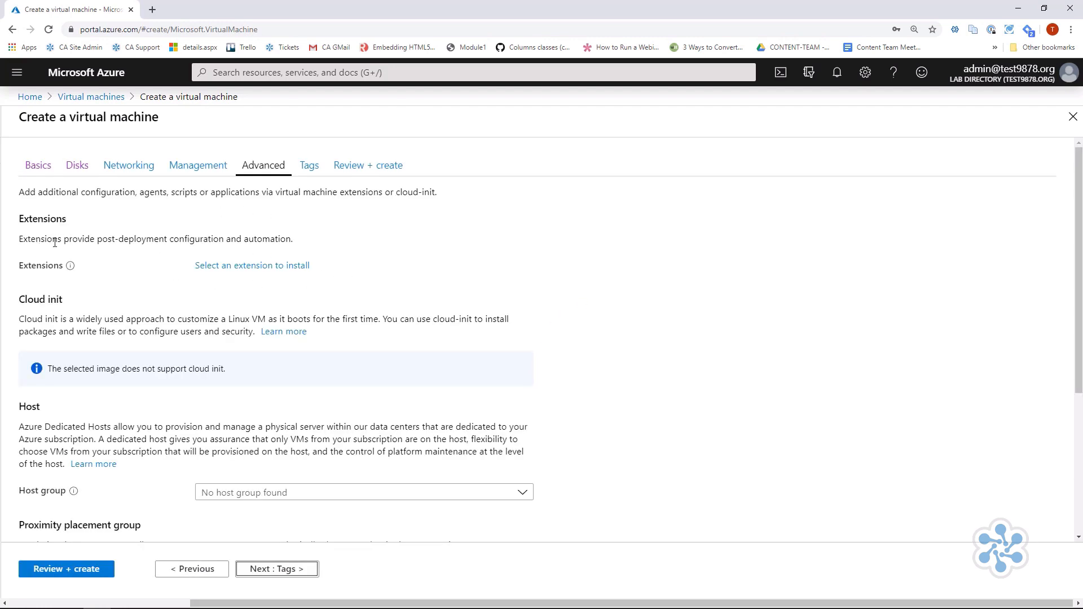
{"action": "mouse_move", "coordinate": [184, 278]}
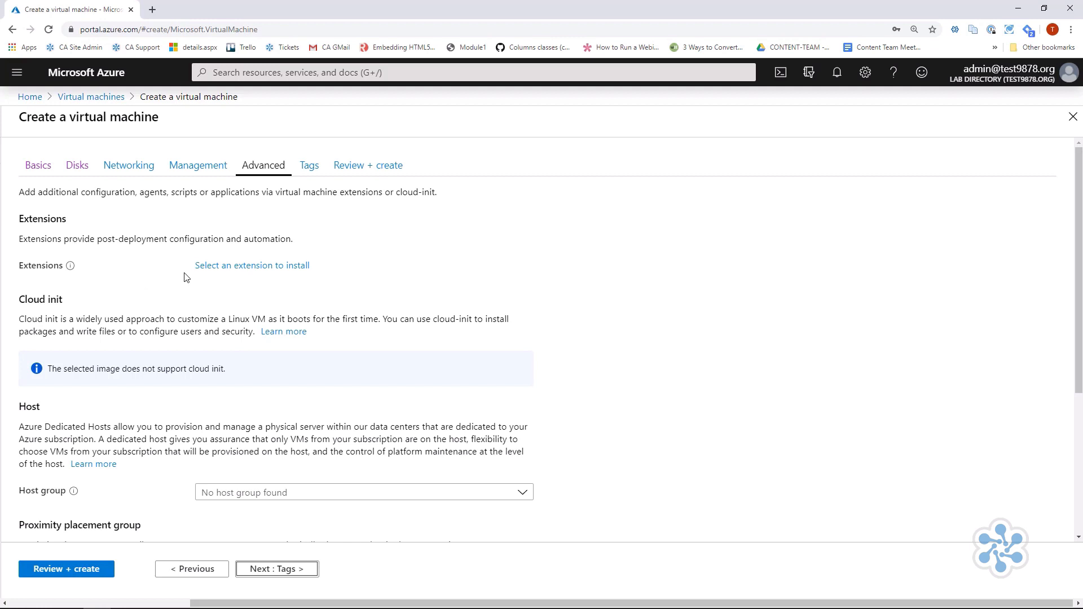
{"action": "mouse_move", "coordinate": [252, 265]}
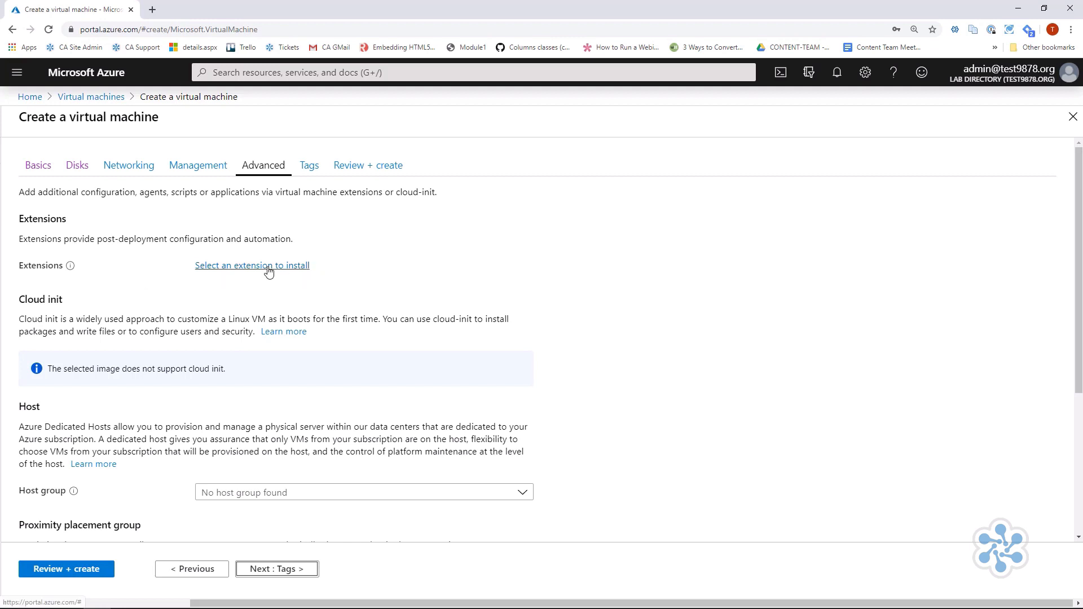
{"action": "left_click", "coordinate": [252, 266]}
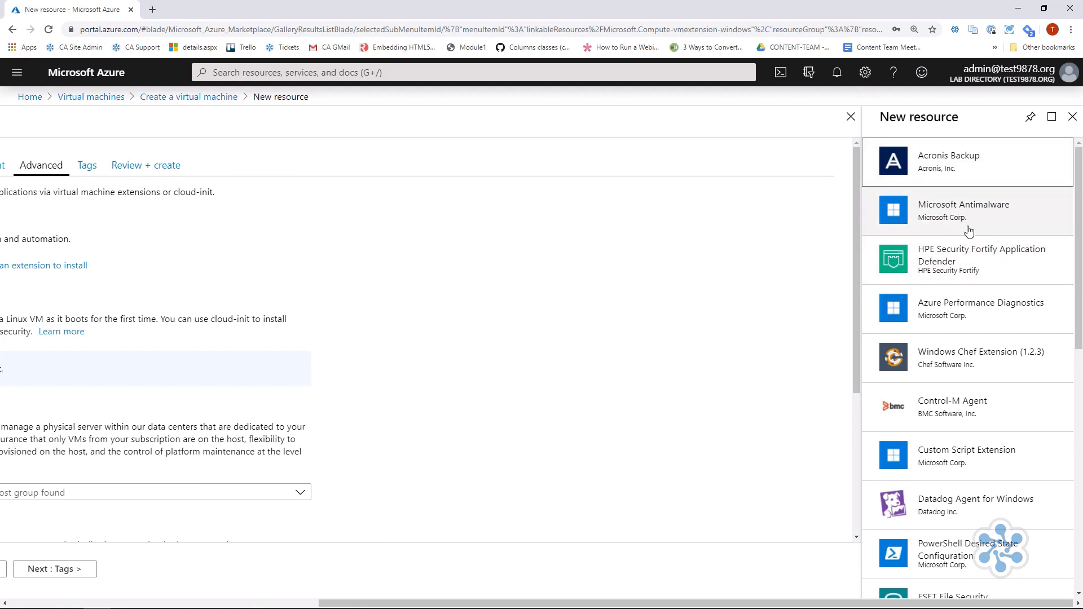
{"action": "mouse_move", "coordinate": [971, 238]}
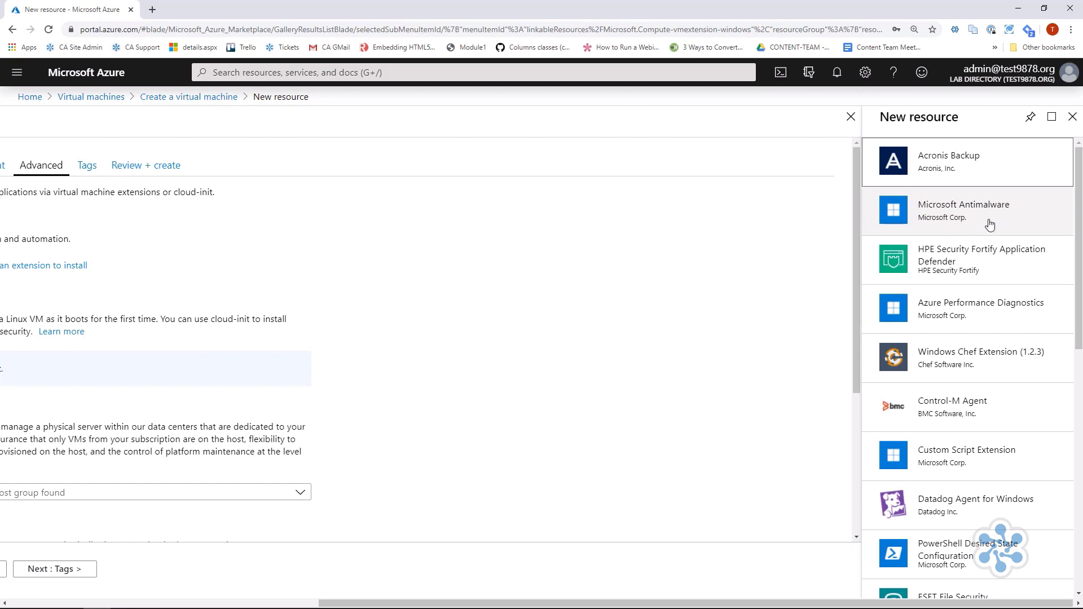
{"action": "mouse_move", "coordinate": [953, 220]}
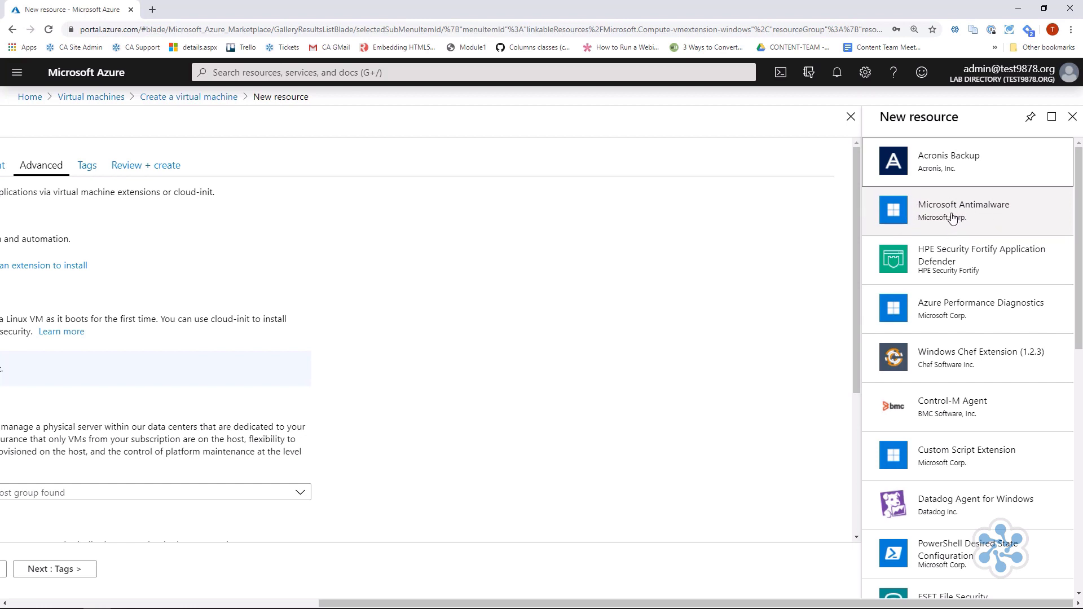
- Select Microsoft Antimalware from the extension list and begin adding it
{"action": "left_click", "coordinate": [962, 211]}
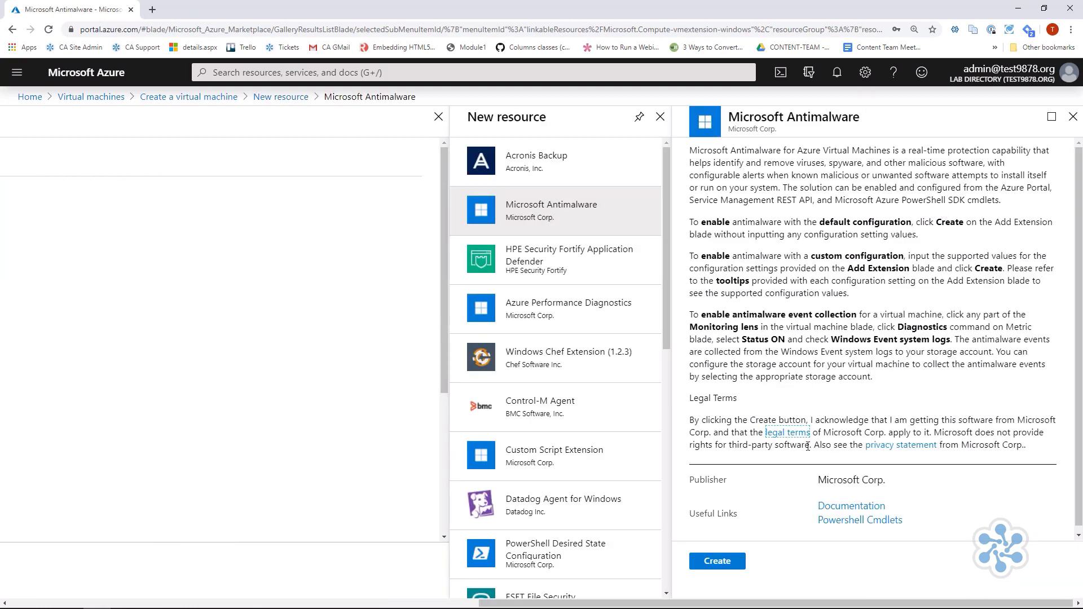
{"action": "left_click", "coordinate": [717, 561]}
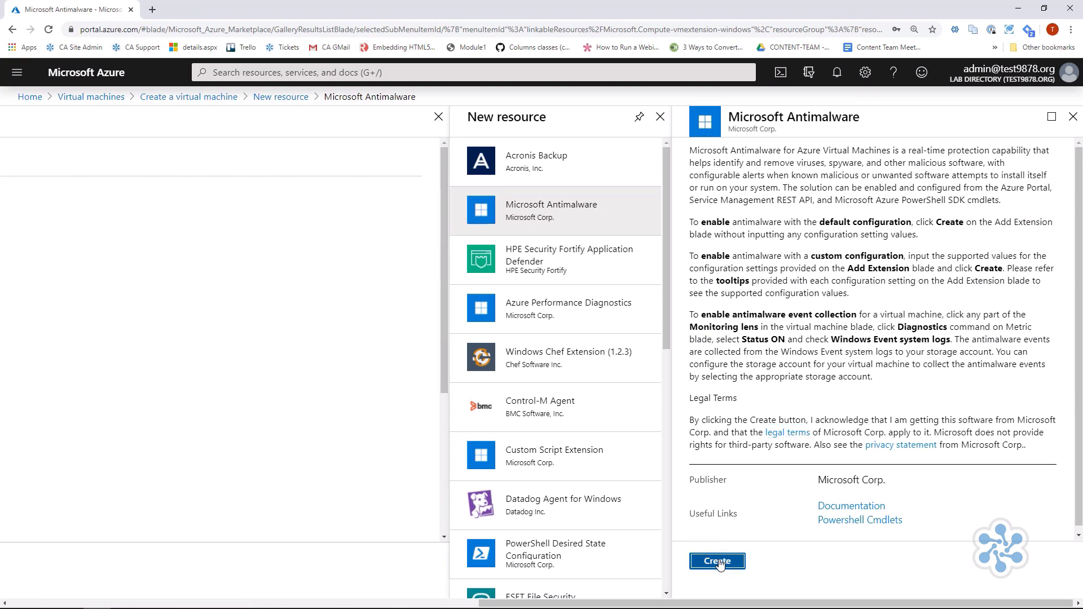
{"action": "left_click", "coordinate": [718, 561]}
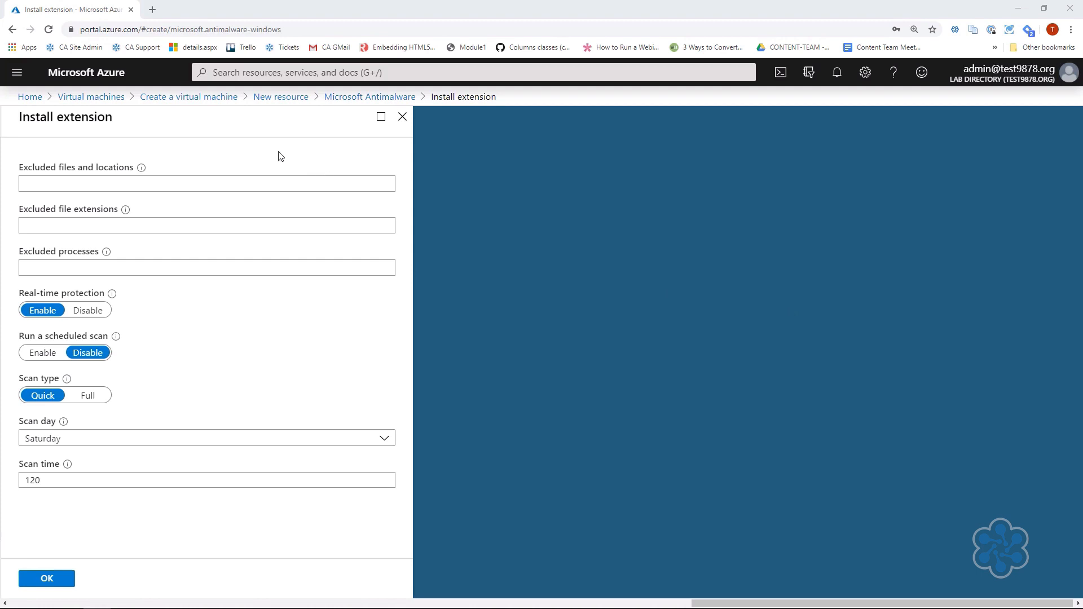
{"action": "mouse_move", "coordinate": [218, 336]}
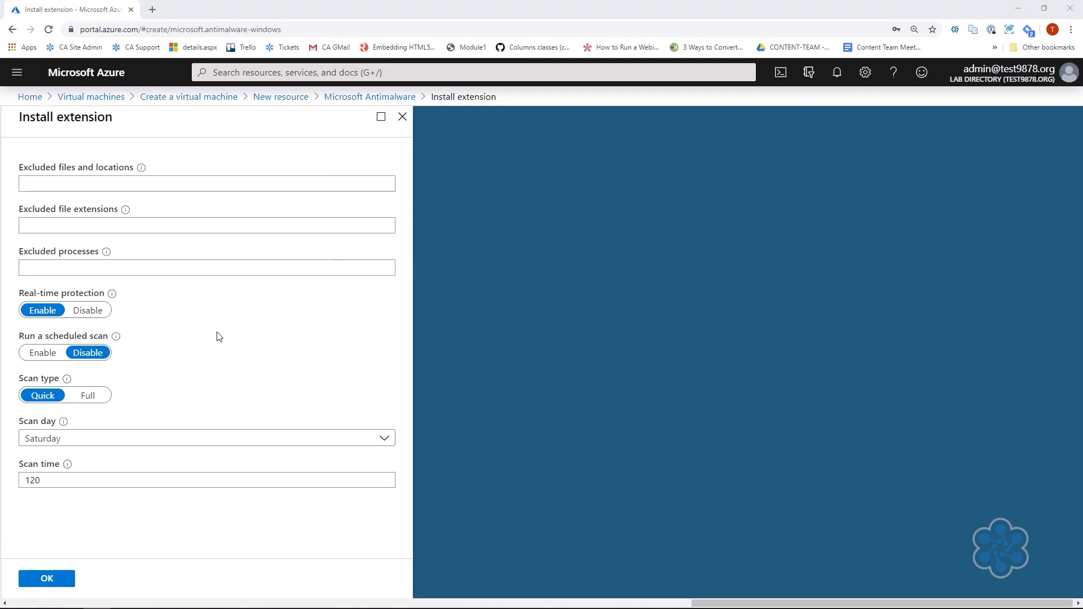
{"action": "mouse_move", "coordinate": [116, 225]}
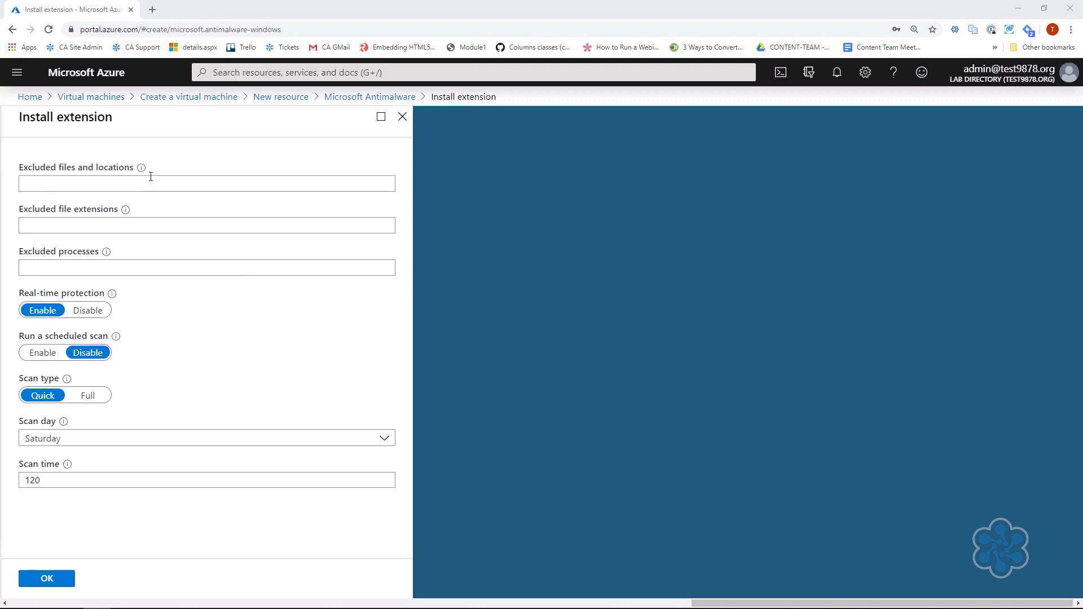
{"action": "mouse_move", "coordinate": [67, 213]}
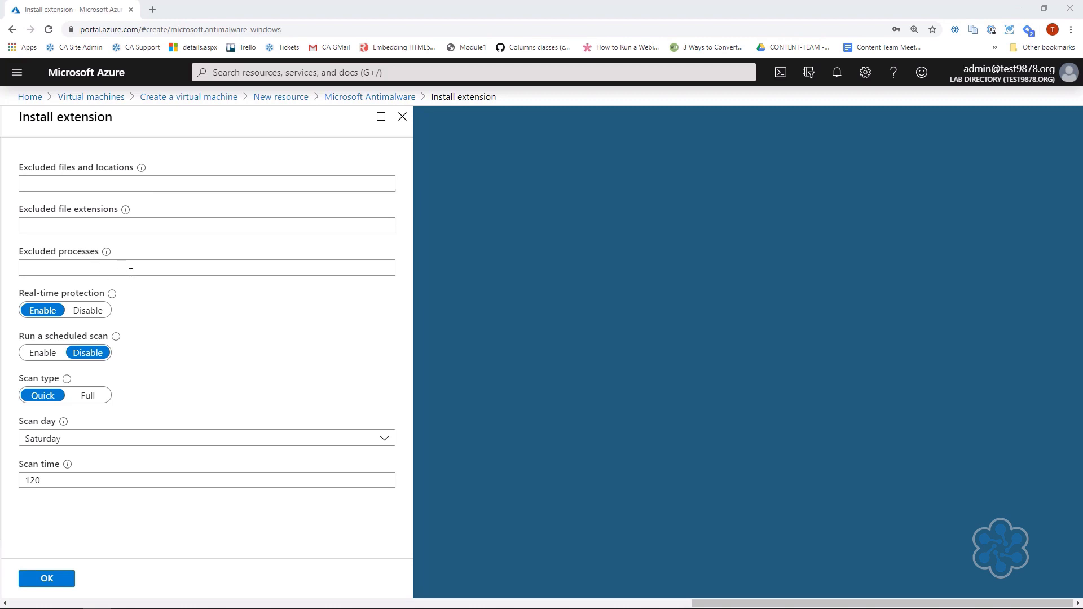
{"action": "mouse_move", "coordinate": [60, 329]}
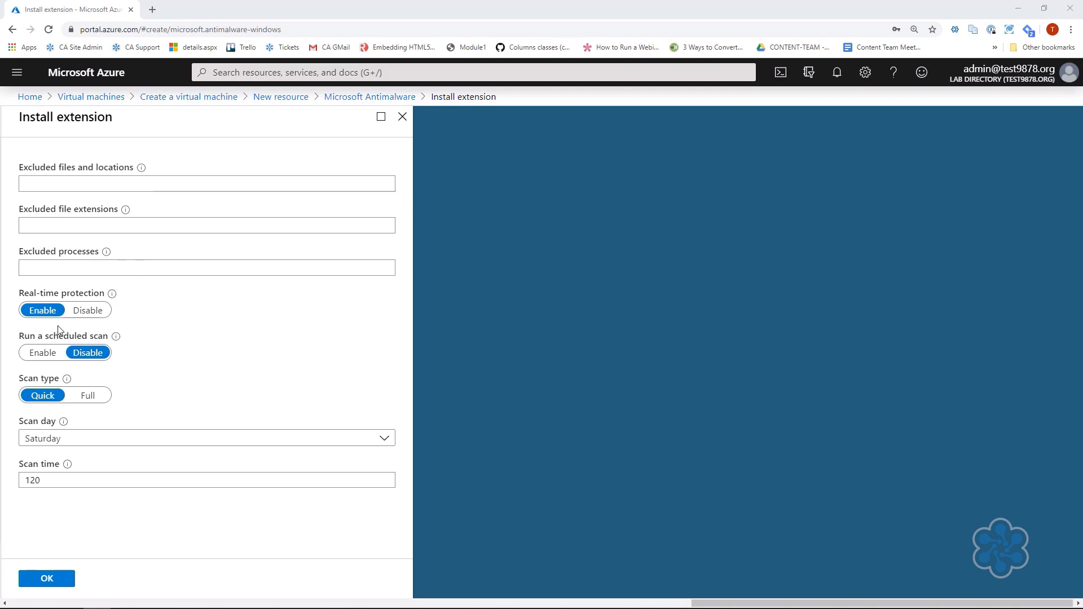
{"action": "mouse_move", "coordinate": [112, 293]}
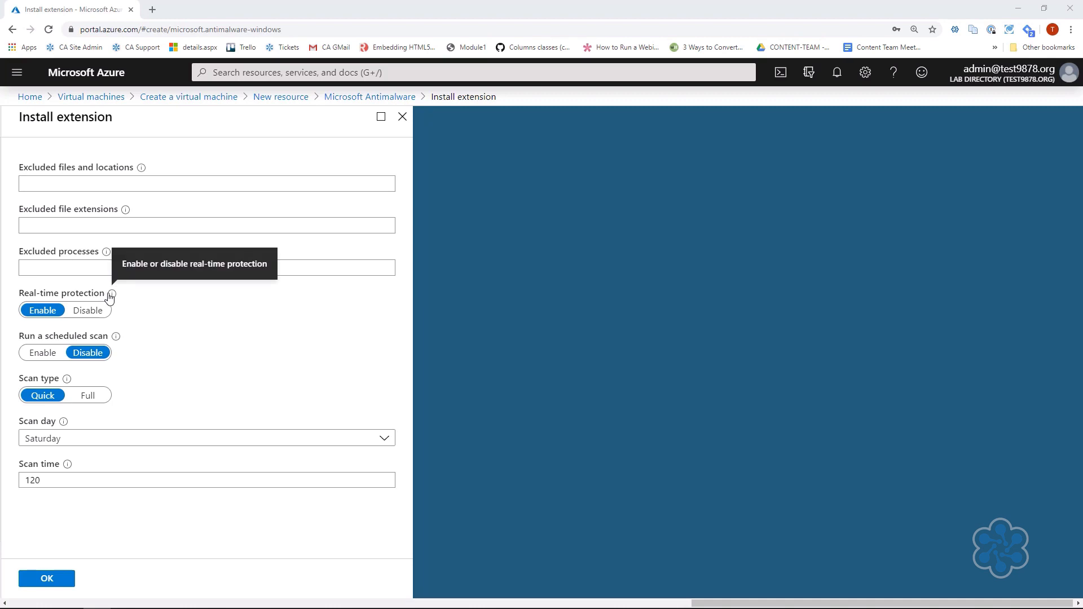
{"action": "mouse_move", "coordinate": [66, 365]}
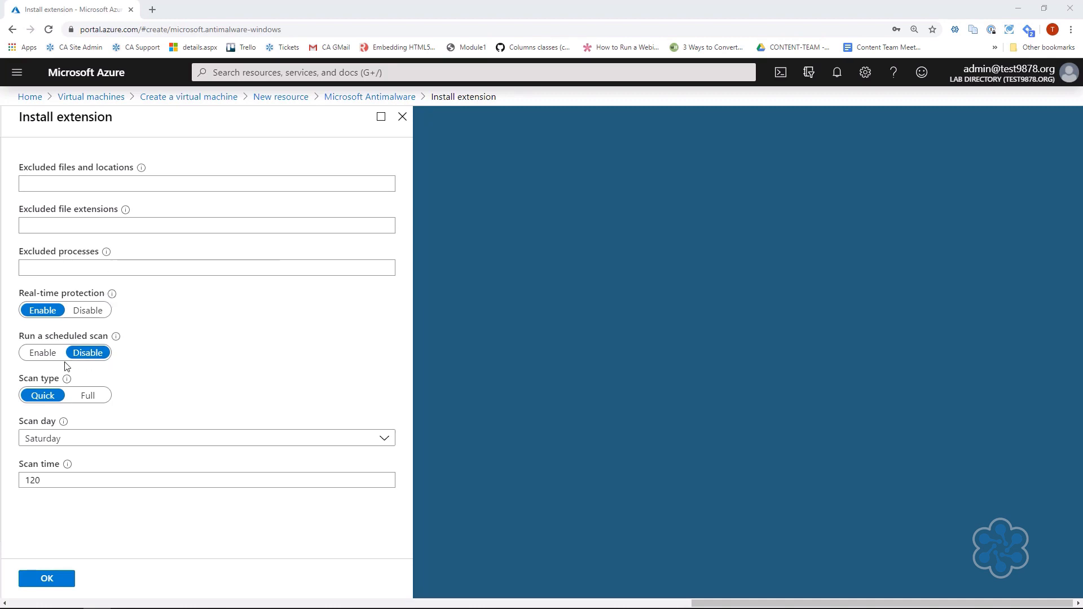
{"action": "mouse_move", "coordinate": [115, 338]}
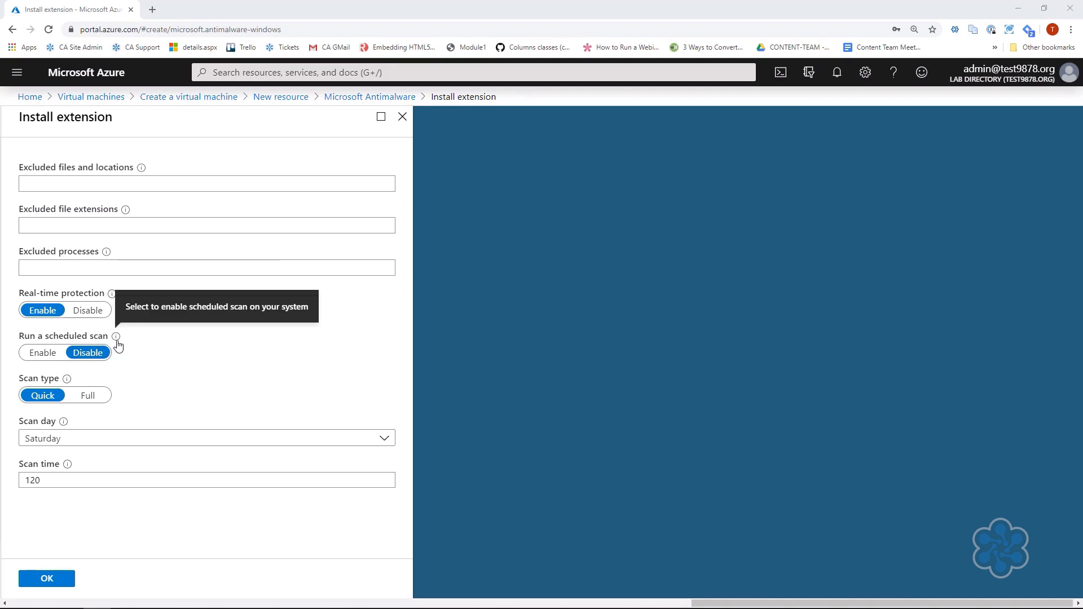
{"action": "mouse_move", "coordinate": [83, 383]}
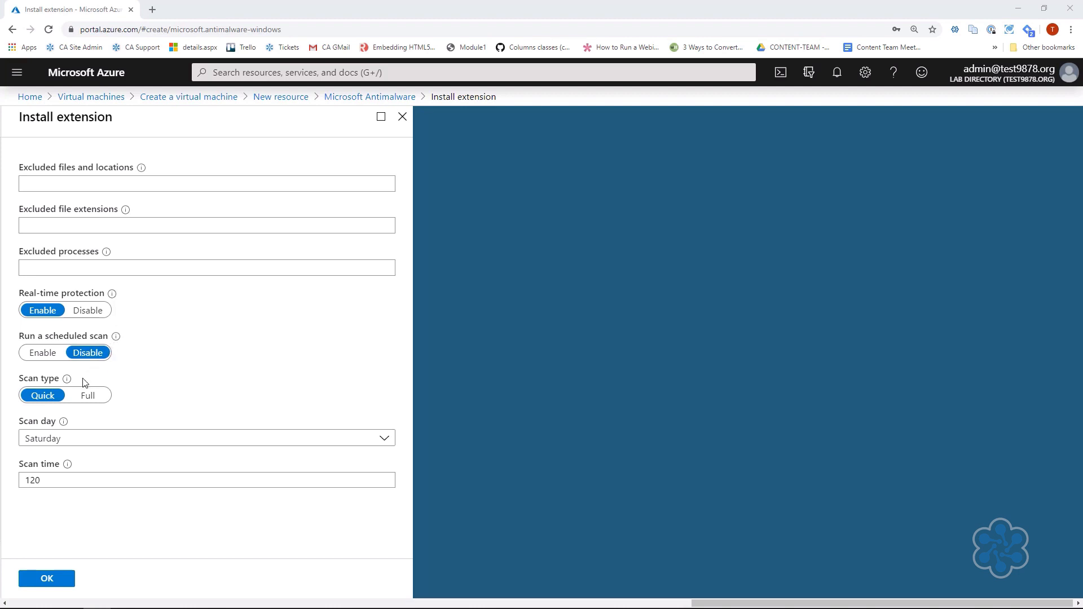
{"action": "mouse_move", "coordinate": [67, 380]}
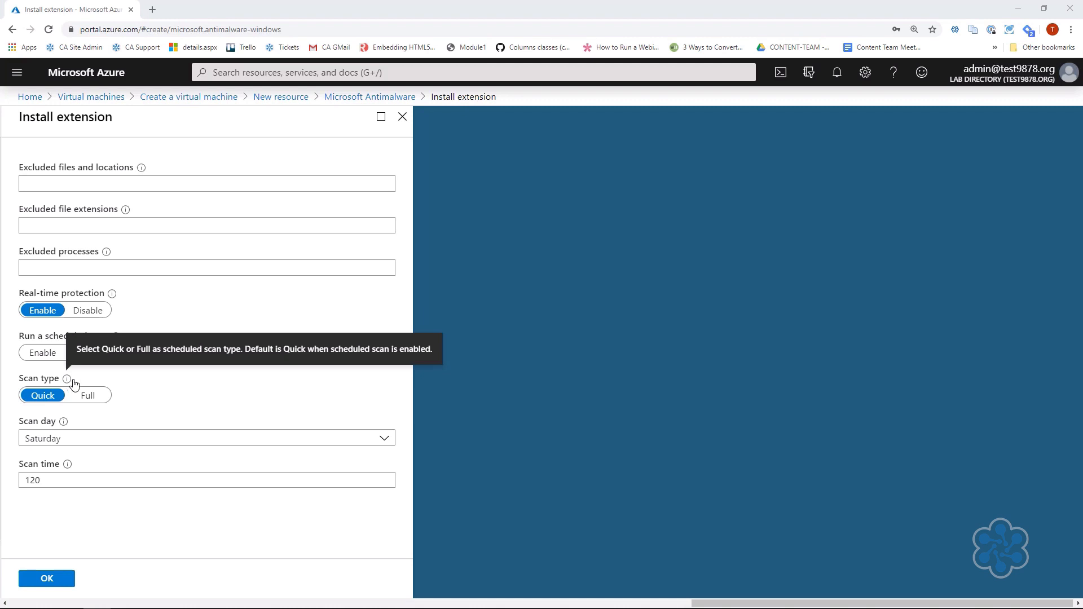
{"action": "left_click", "coordinate": [89, 352]}
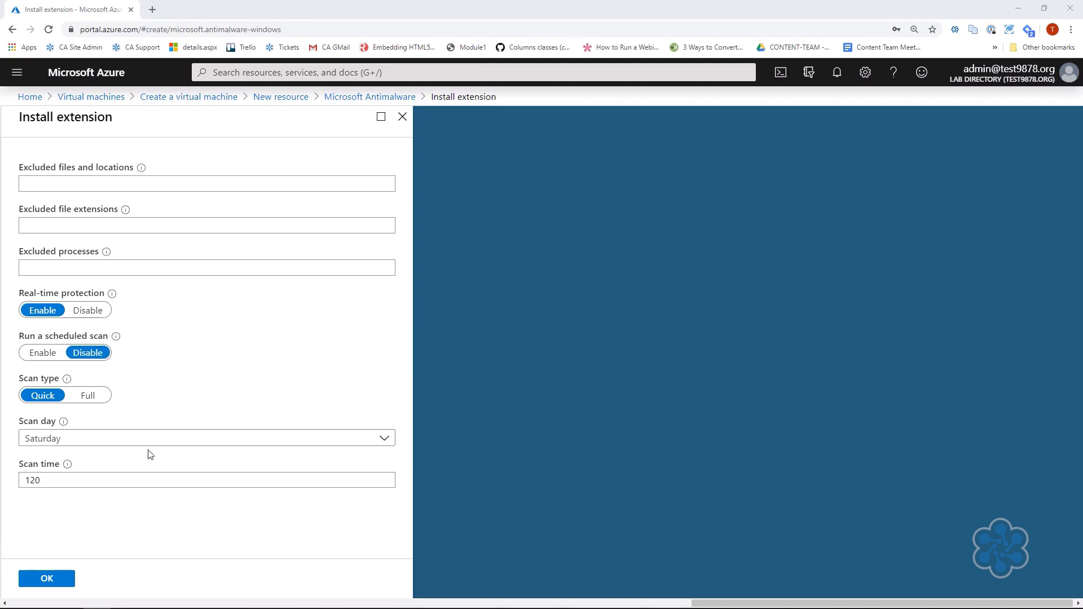
{"action": "mouse_move", "coordinate": [192, 373]}
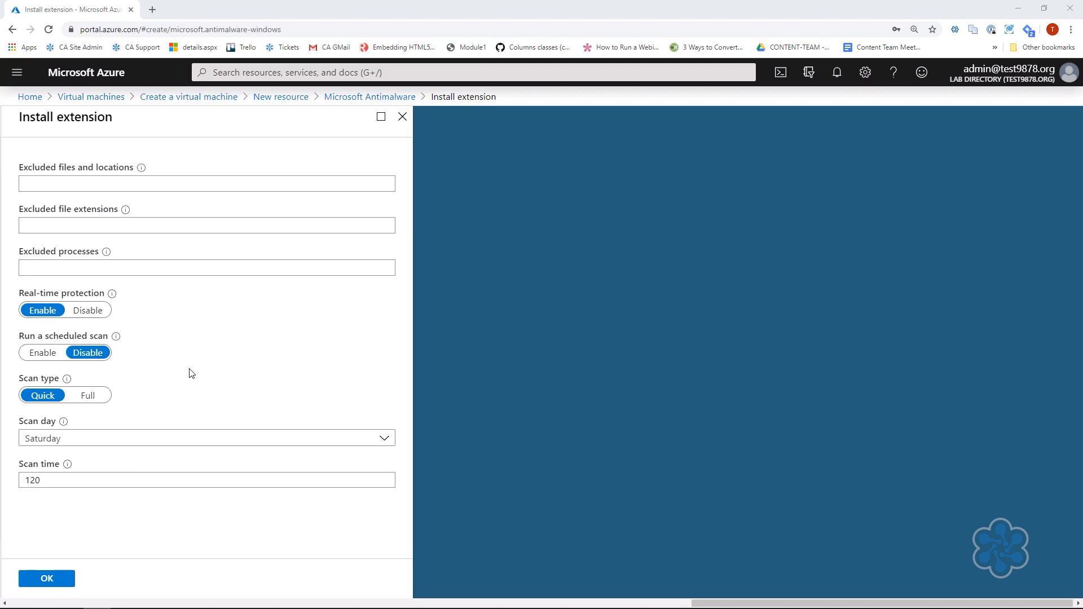
{"action": "mouse_move", "coordinate": [308, 380]}
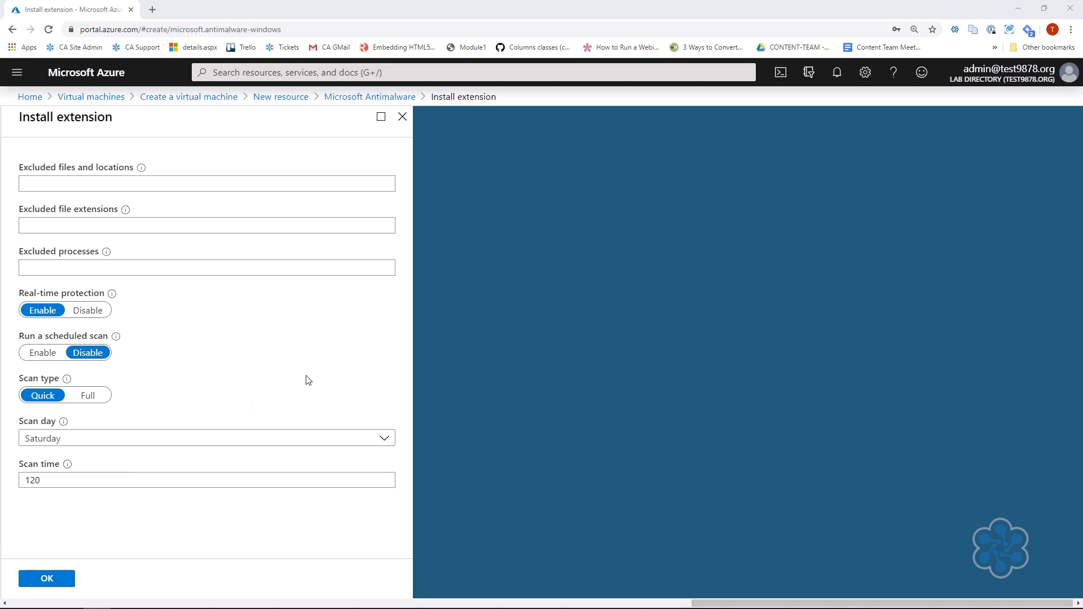
{"action": "mouse_move", "coordinate": [95, 527]}
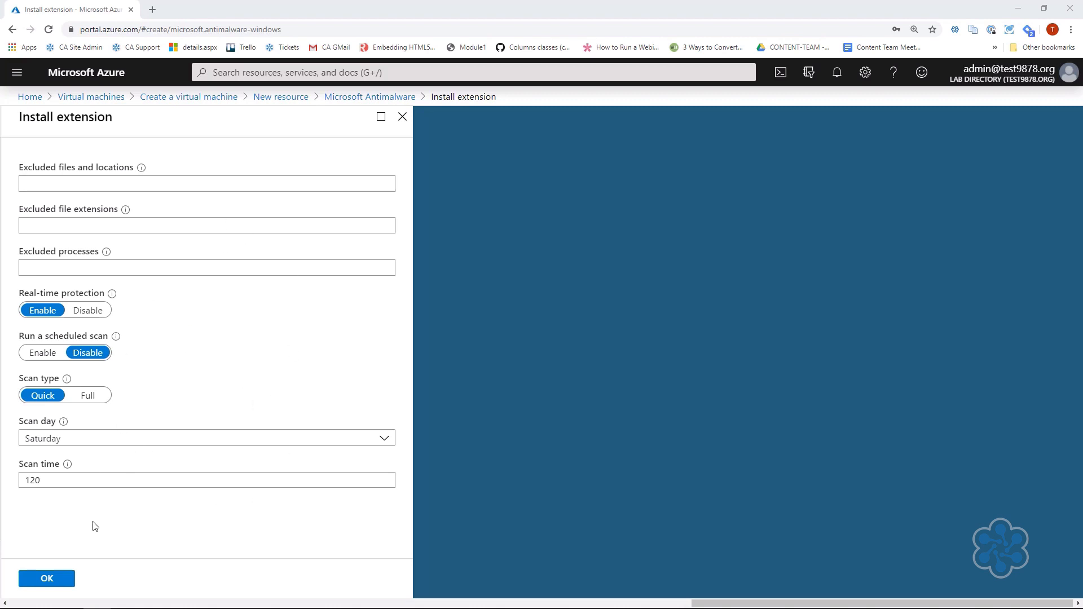
- Confirm the antimalware settings with OK so Microsoft Antimalware is listed under Extensions
{"action": "left_click", "coordinate": [46, 578]}
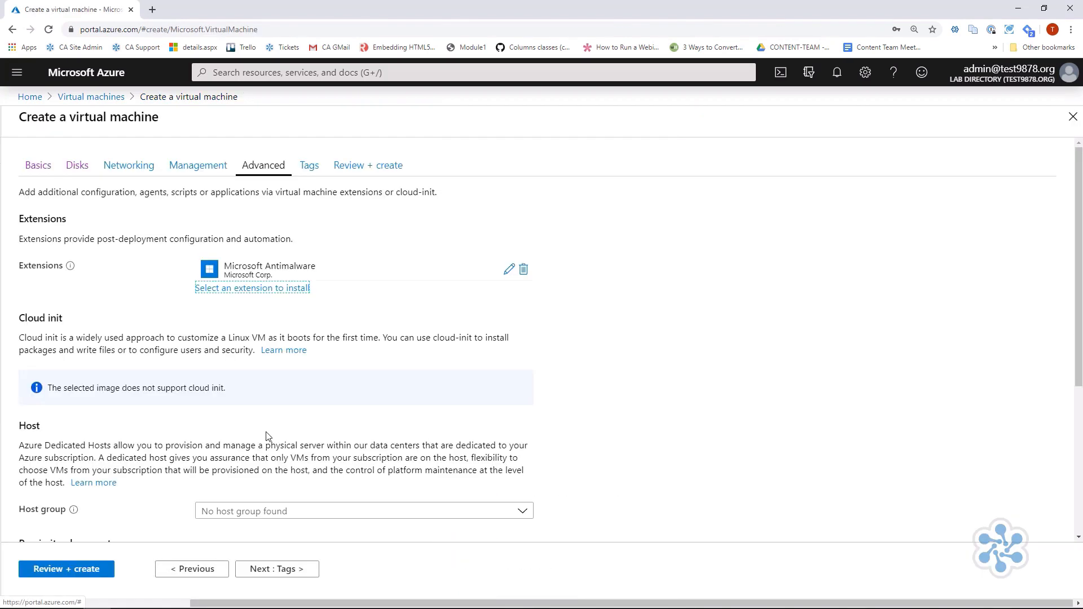
{"action": "scroll", "scroll_direction": "down", "scroll_amount": 3}
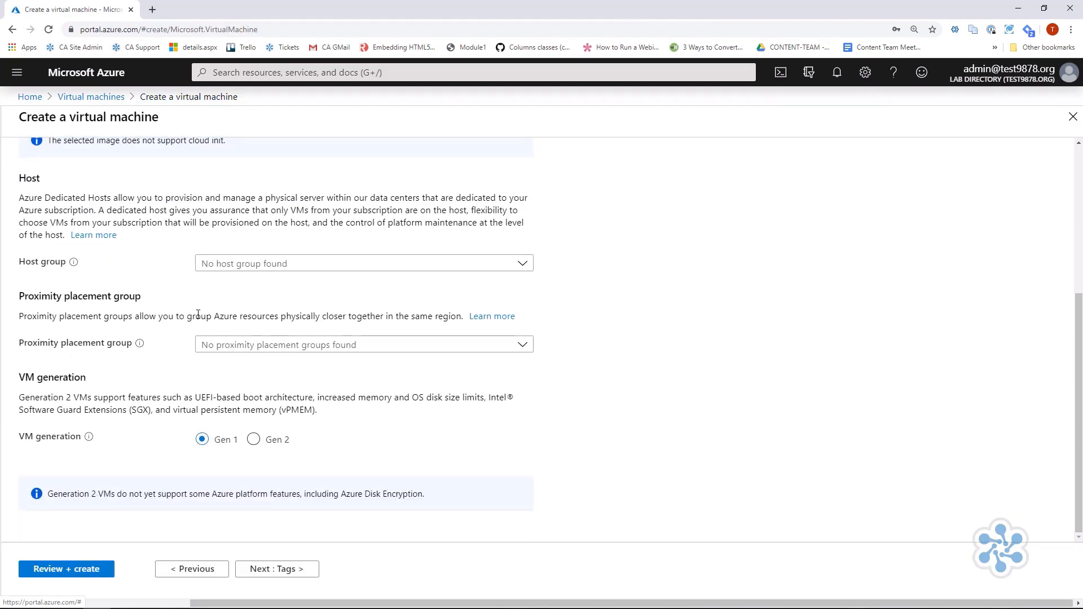
{"action": "mouse_move", "coordinate": [150, 540]}
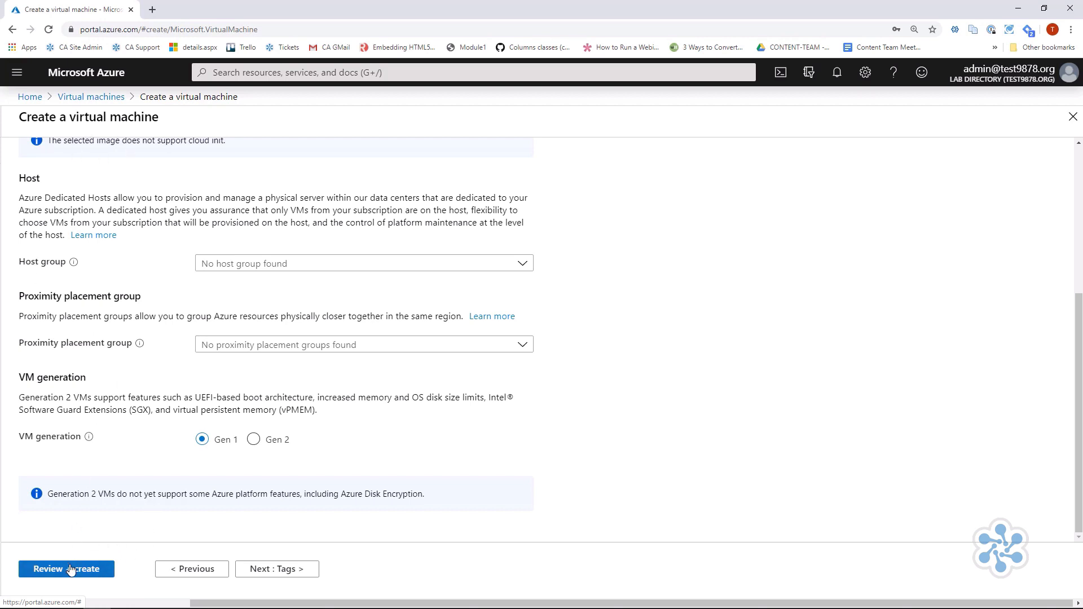
- Pass validation on Review + create and submit the mynewvm deployment to MyResourceGroup
{"action": "left_click", "coordinate": [65, 569]}
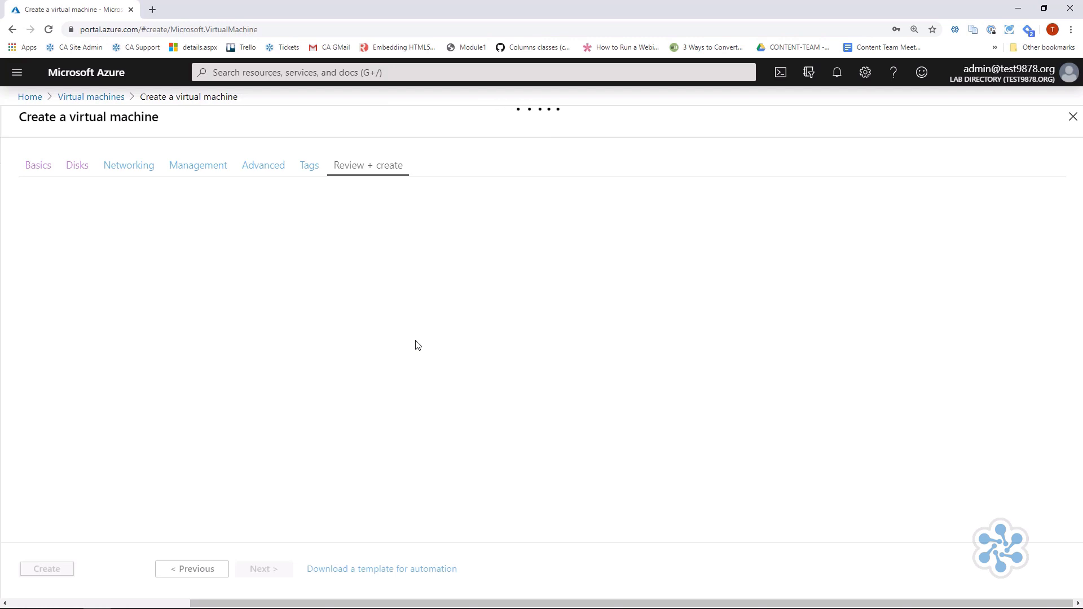
{"action": "left_click", "coordinate": [368, 165]}
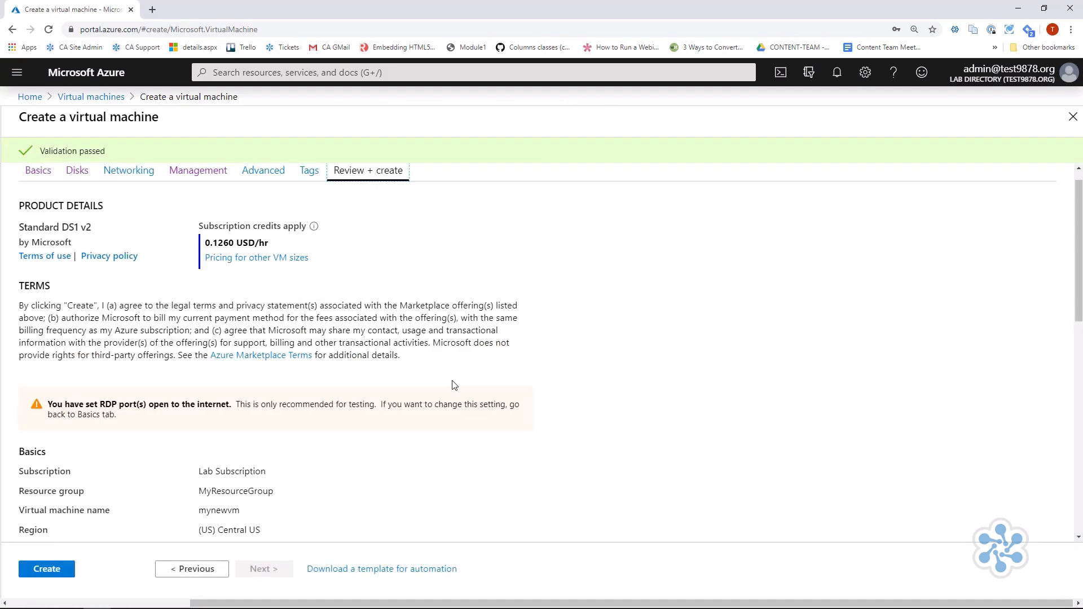
{"action": "scroll", "scroll_direction": "down", "scroll_amount": 3}
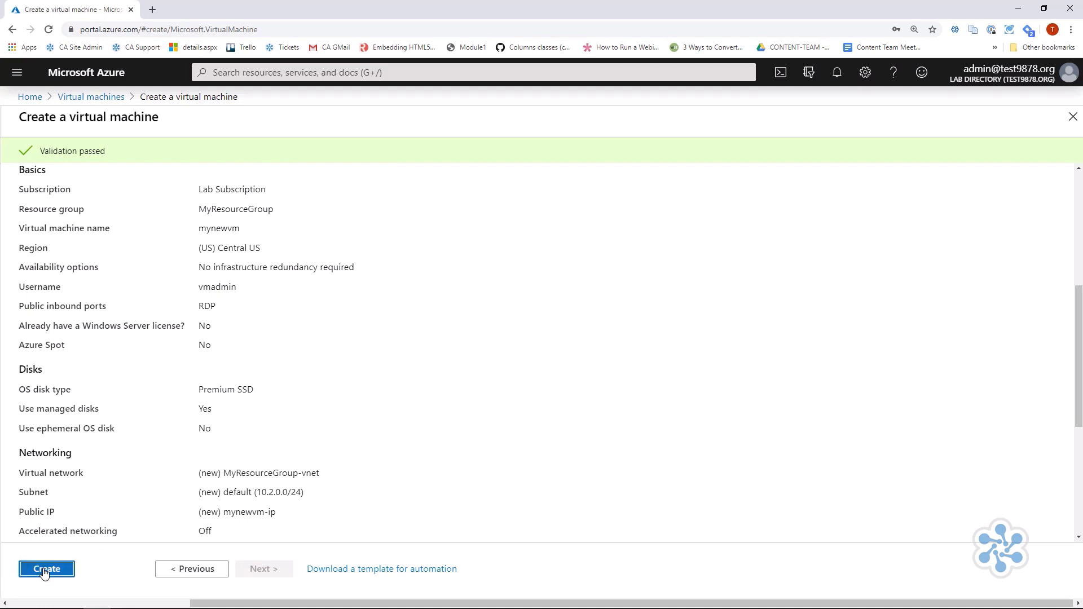
{"action": "left_click", "coordinate": [46, 569]}
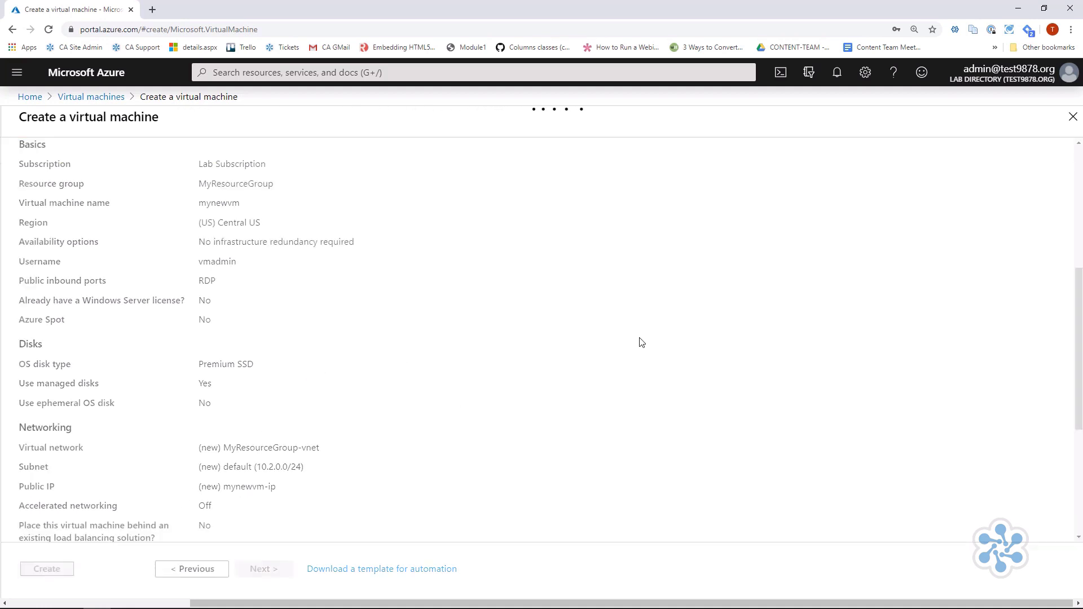
{"action": "left_click", "coordinate": [46, 568]}
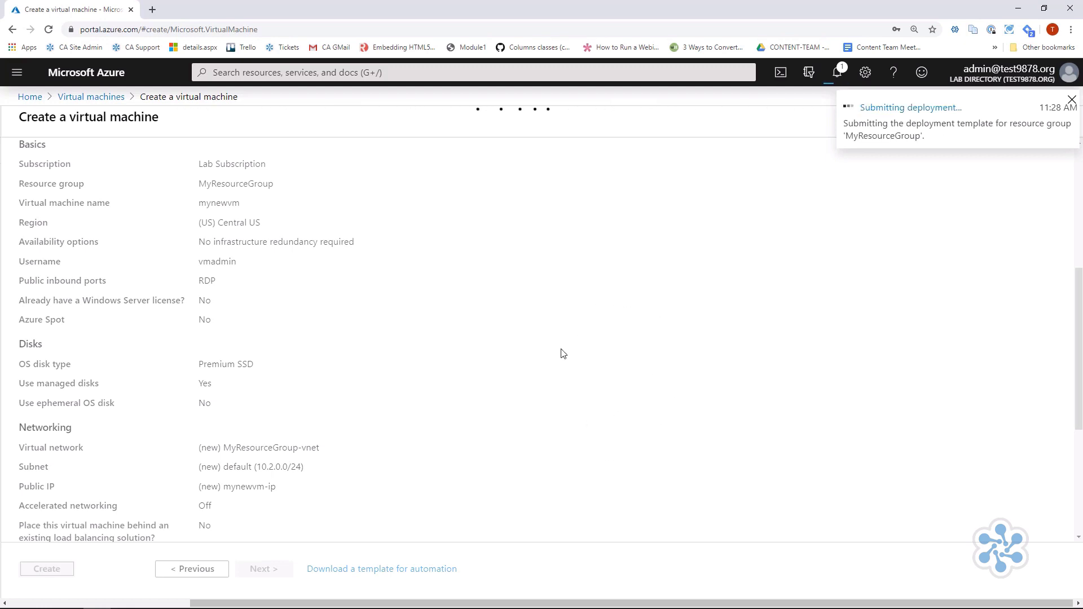
- Dismiss the Deployment in progress notification and watch the mynewvm deployment overview
{"action": "left_click", "coordinate": [46, 569]}
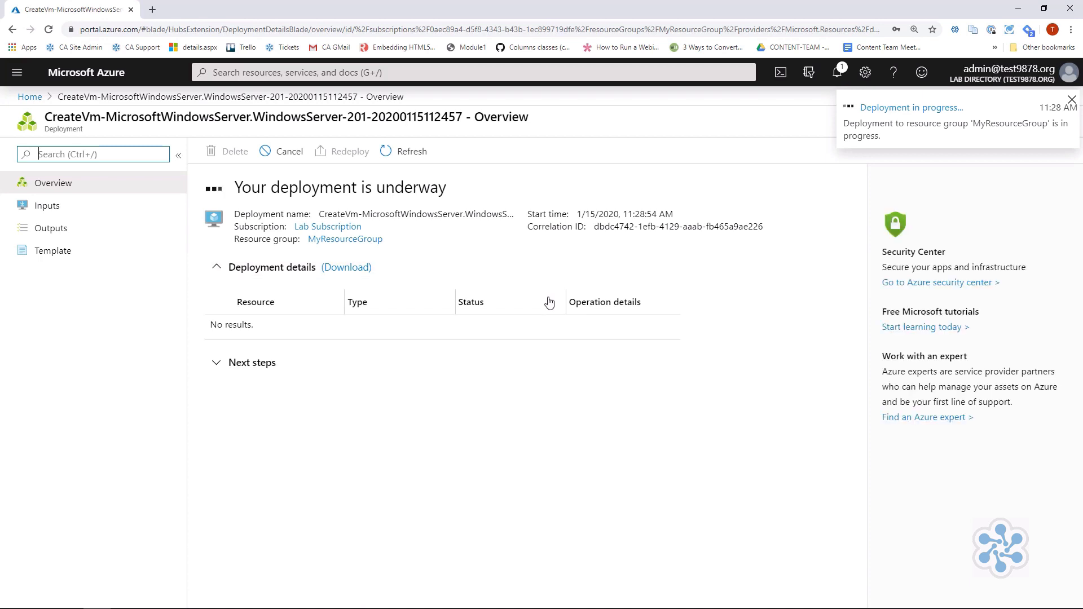
{"action": "left_click", "coordinate": [1072, 99]}
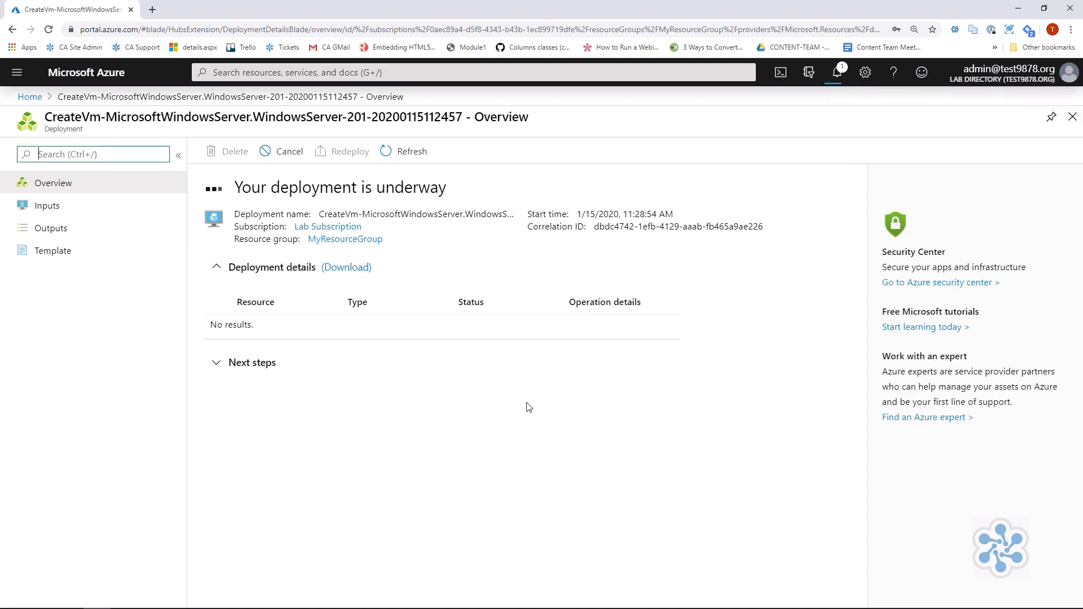
{"action": "mouse_move", "coordinate": [557, 413]}
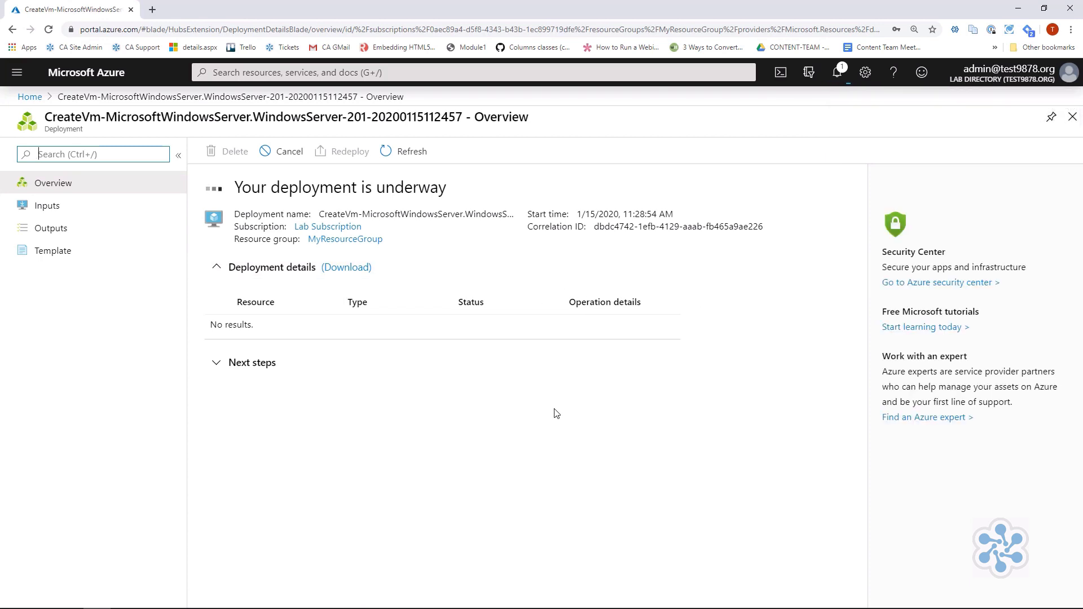
{"action": "mouse_move", "coordinate": [693, 409]}
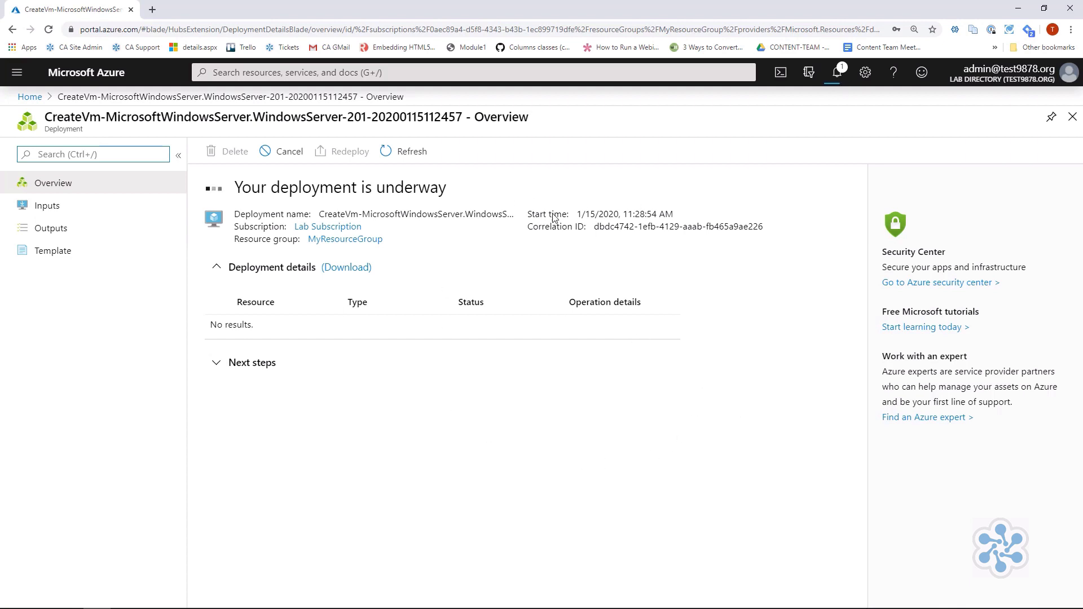
{"action": "mouse_move", "coordinate": [596, 400]}
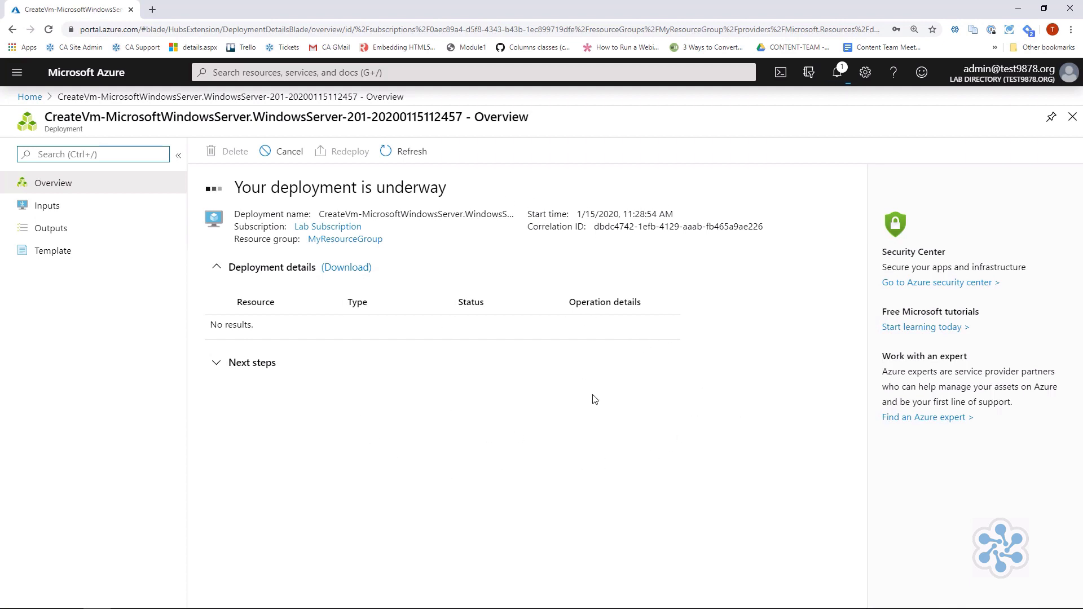